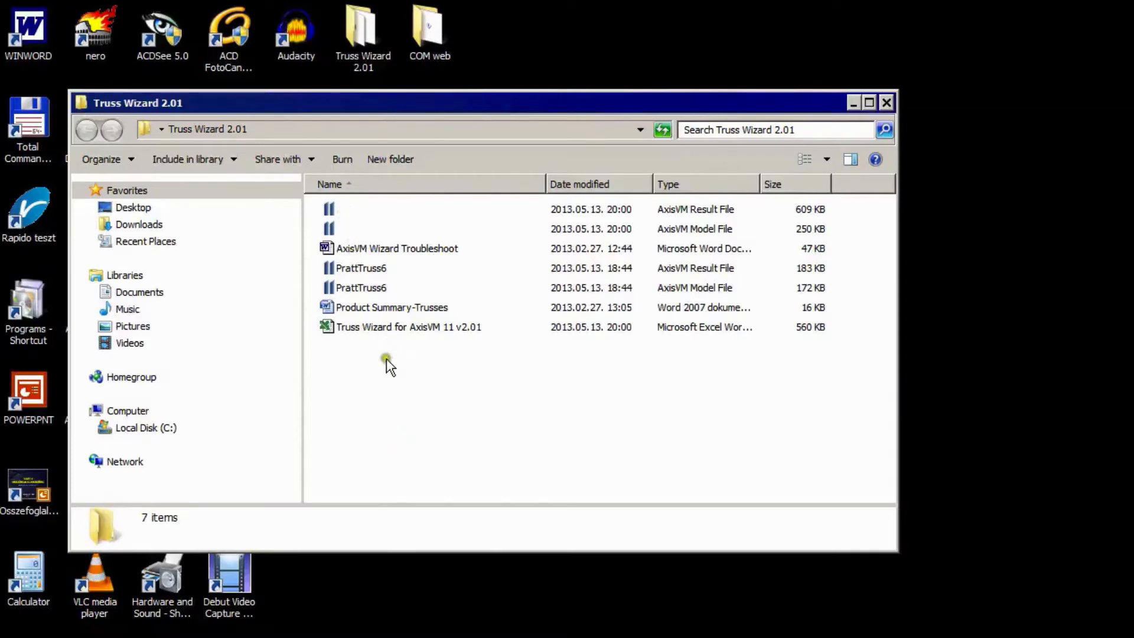
Open the Truss Wizard for AxisVM 11 v2.01 workbook and enable its macros
left_click(409, 326)
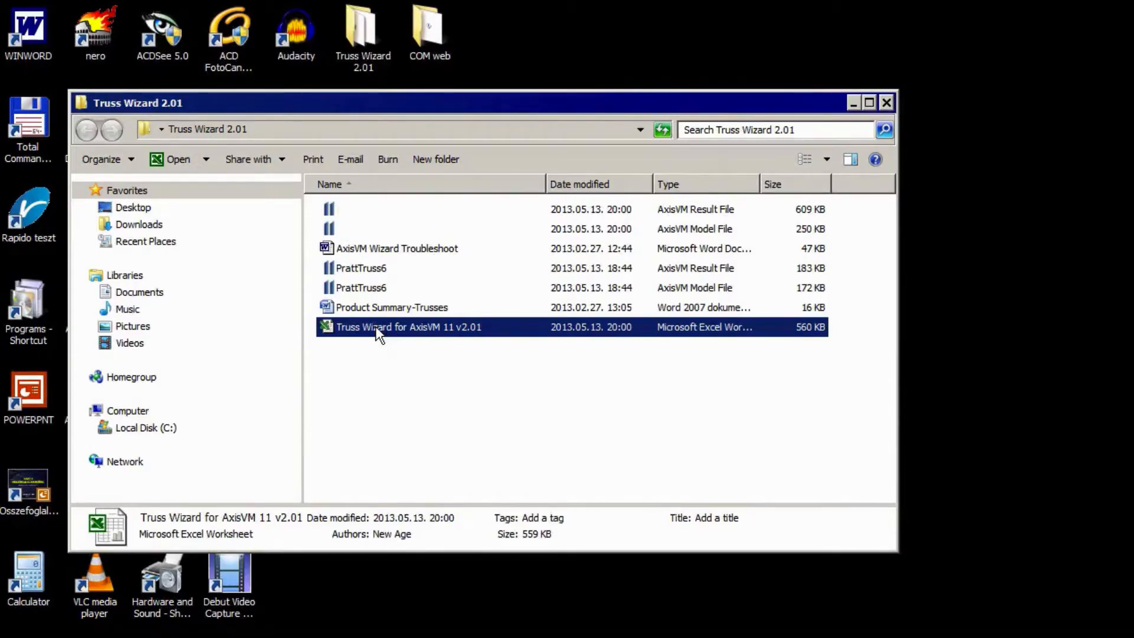
double_click(408, 326)
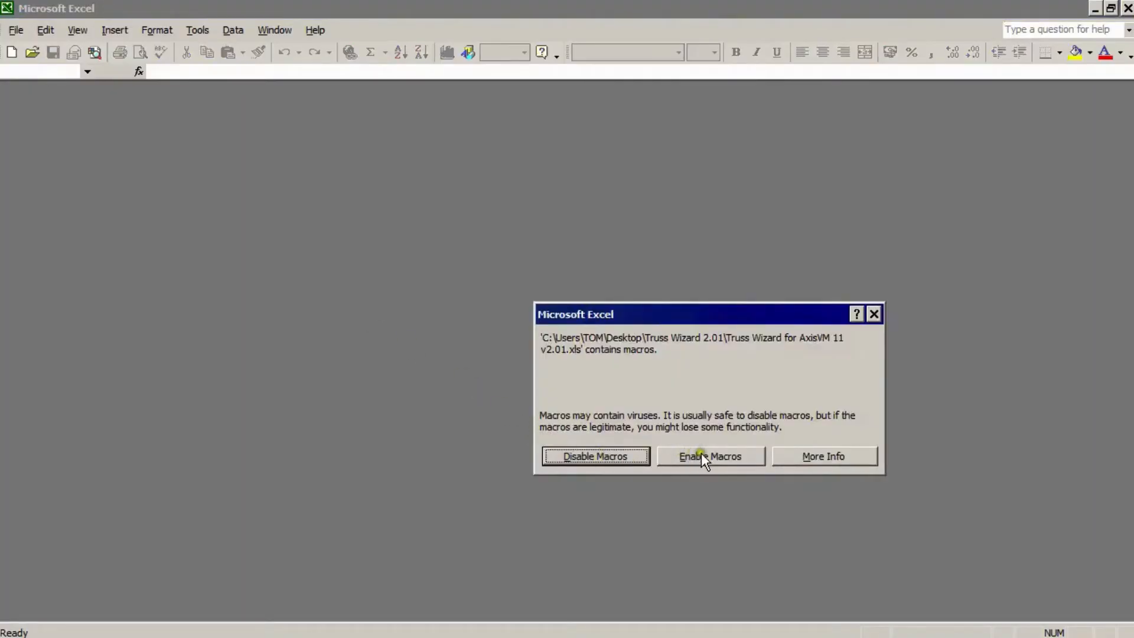
left_click(710, 456)
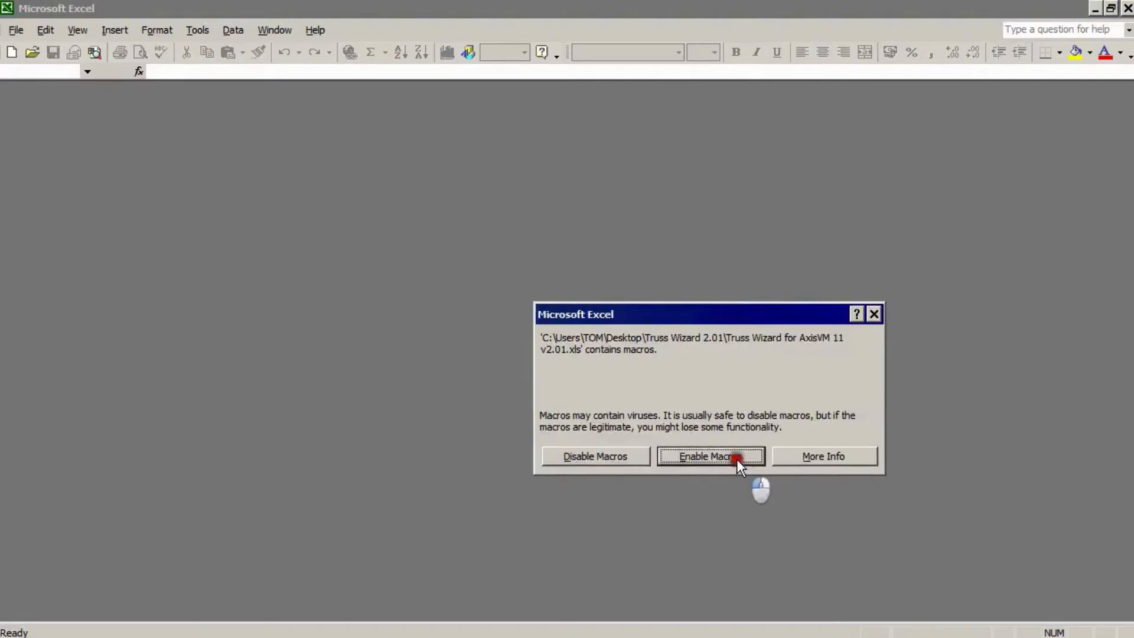
left_click(710, 456)
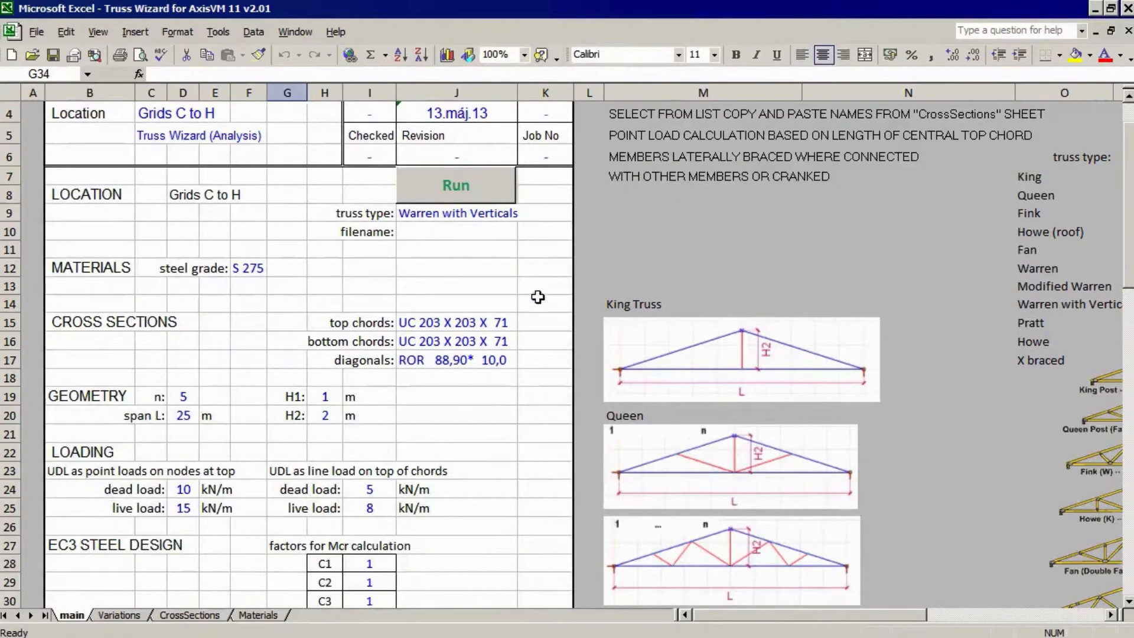
scroll("down", 3)
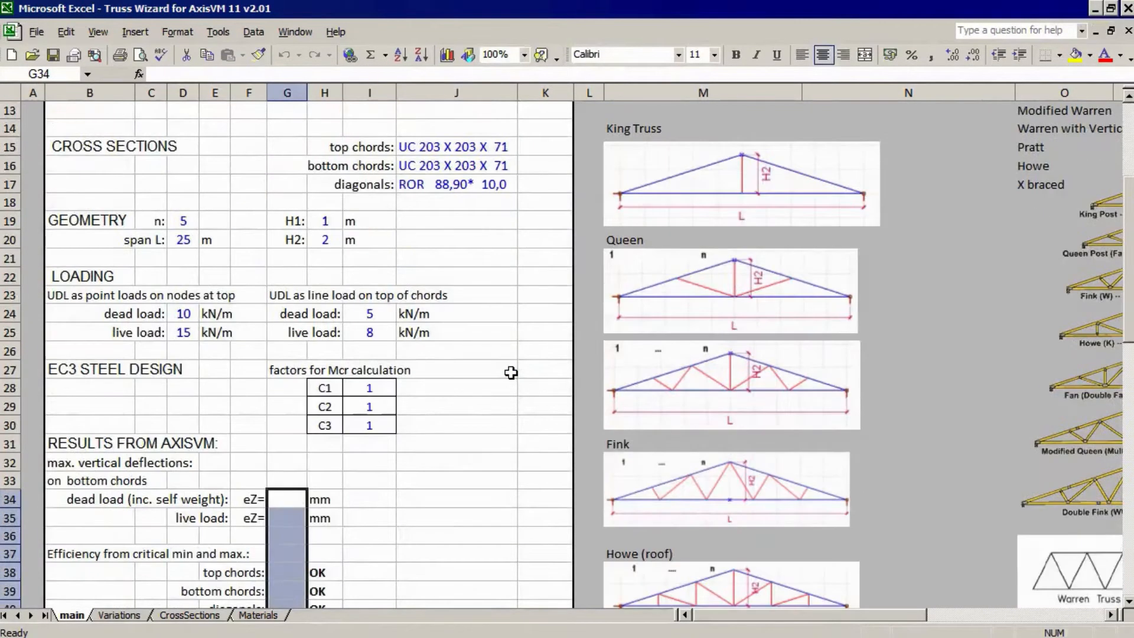
scroll("down", 3)
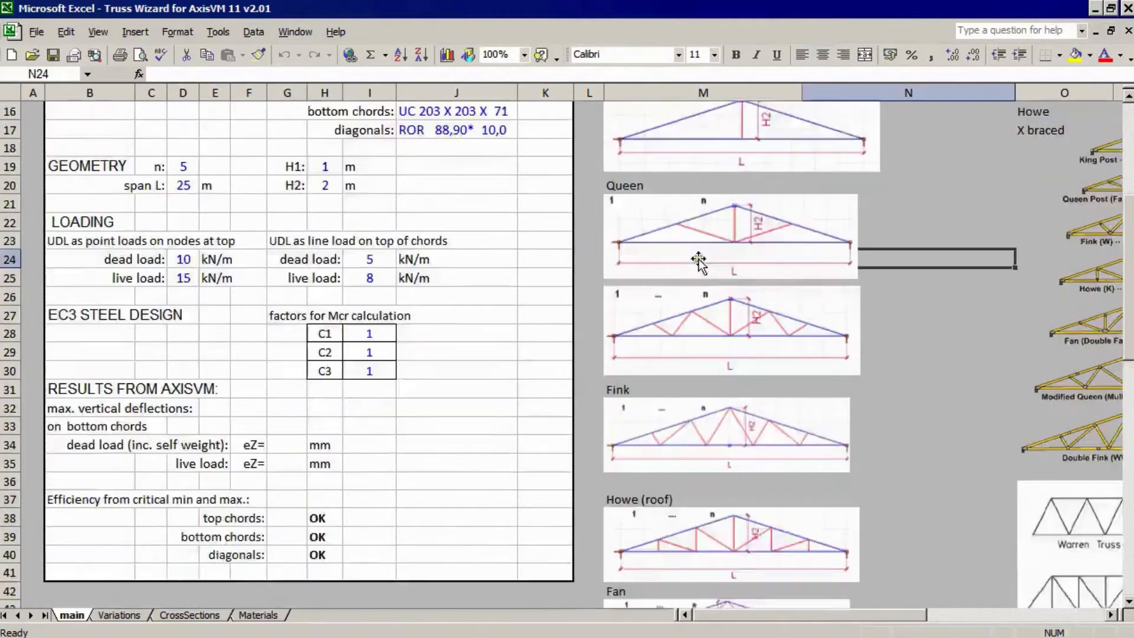
scroll("down", 3)
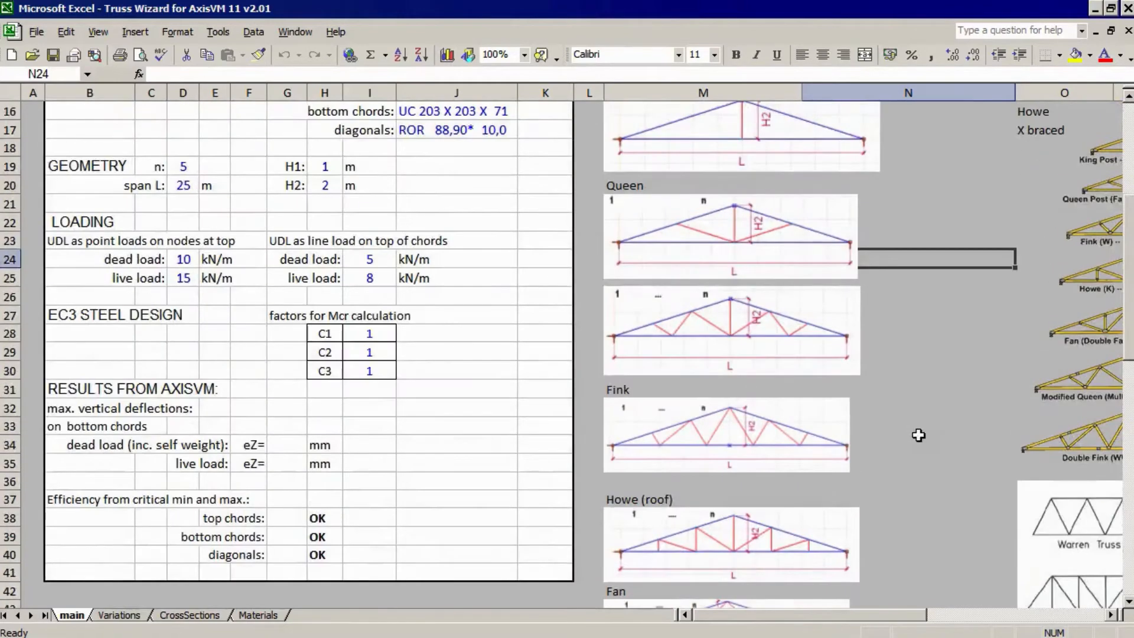
scroll("down", 3)
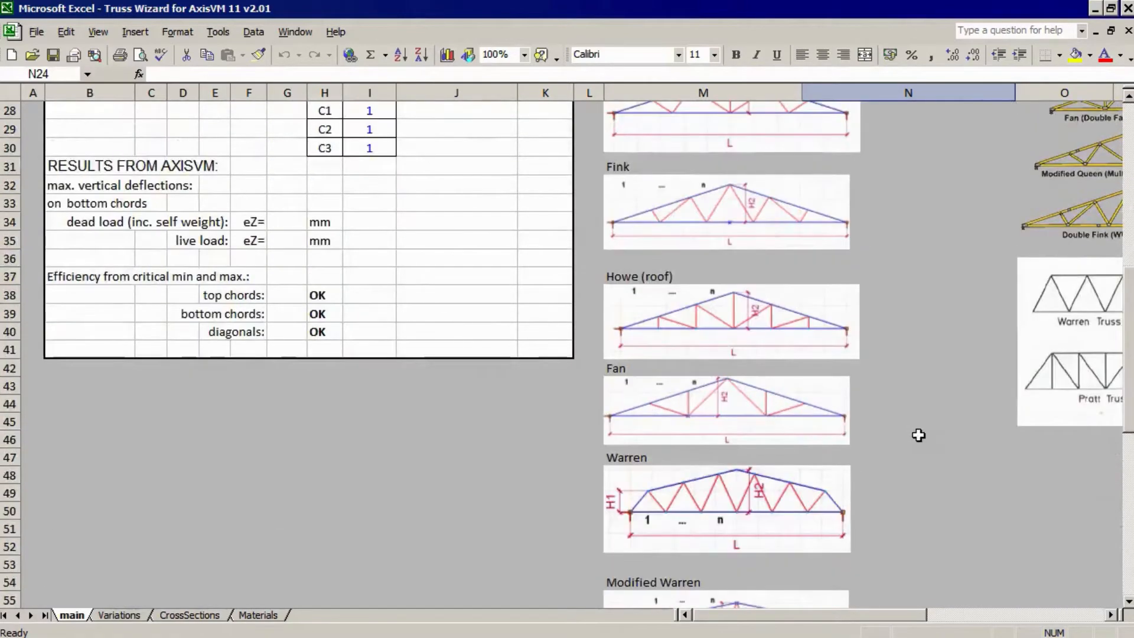
scroll("down", 3)
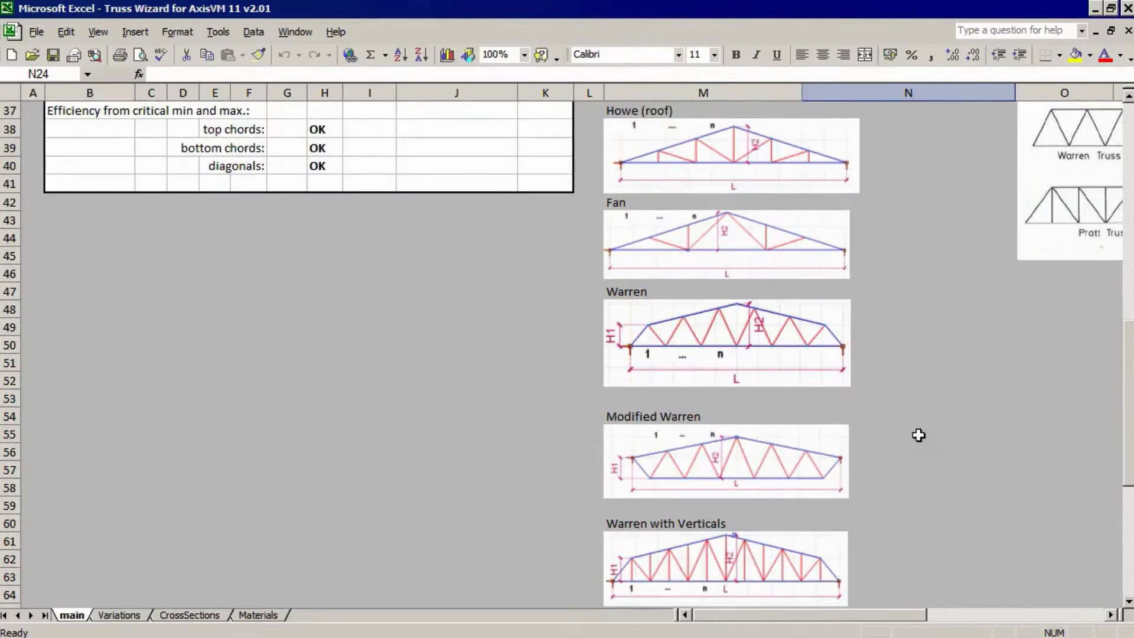
mouse_move(881, 462)
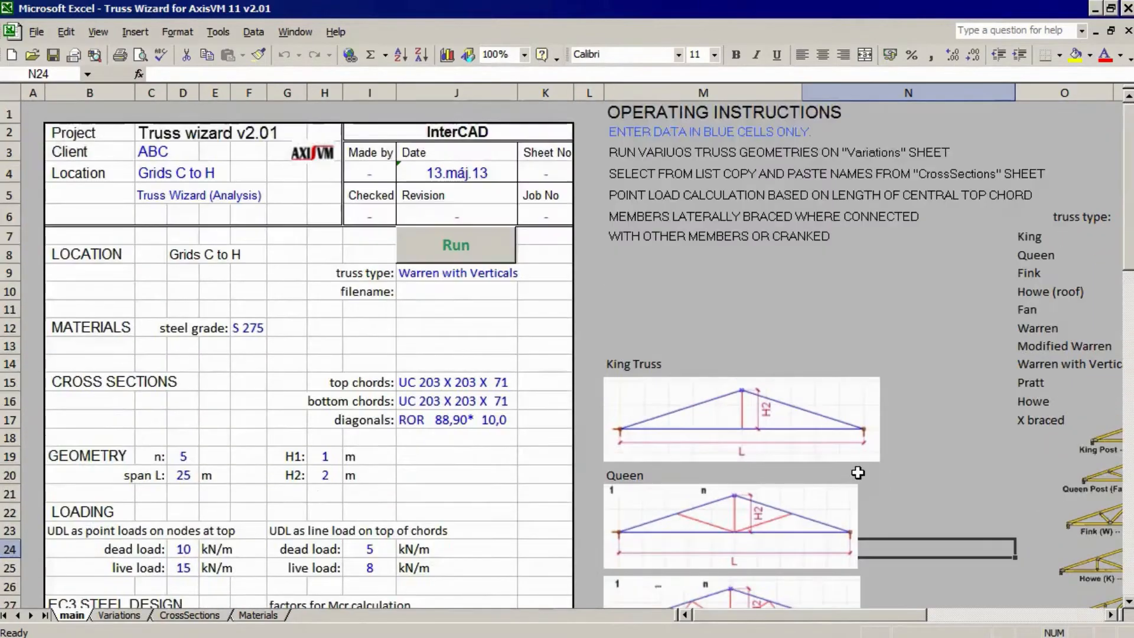
Set the truss type to Modified Warren and the steel grade to S 355
left_click(457, 273)
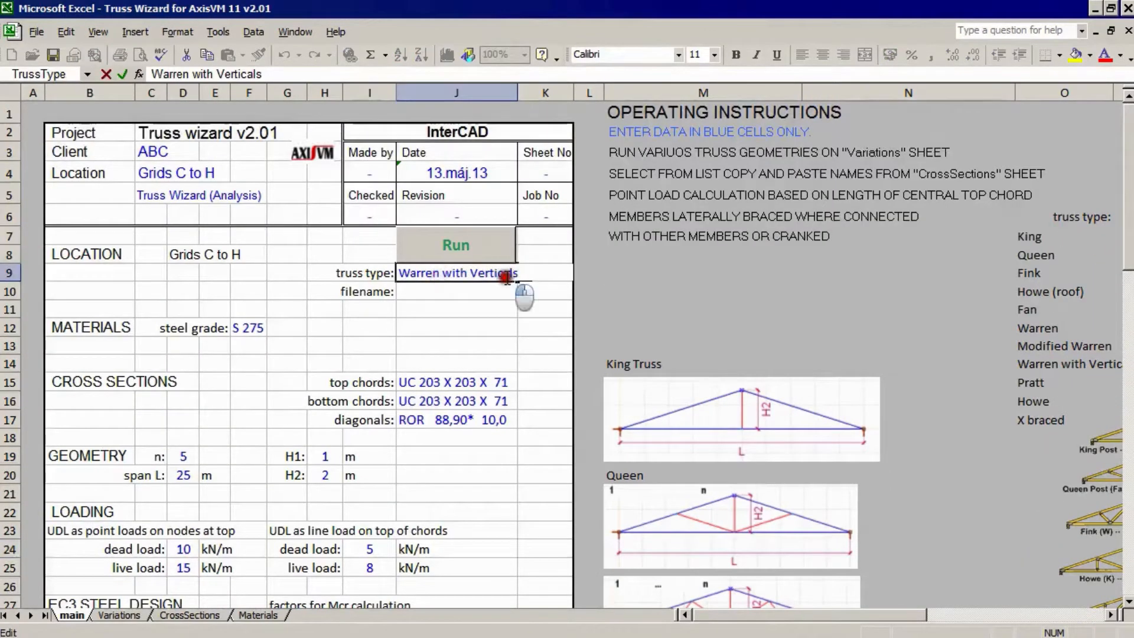
left_click(525, 273)
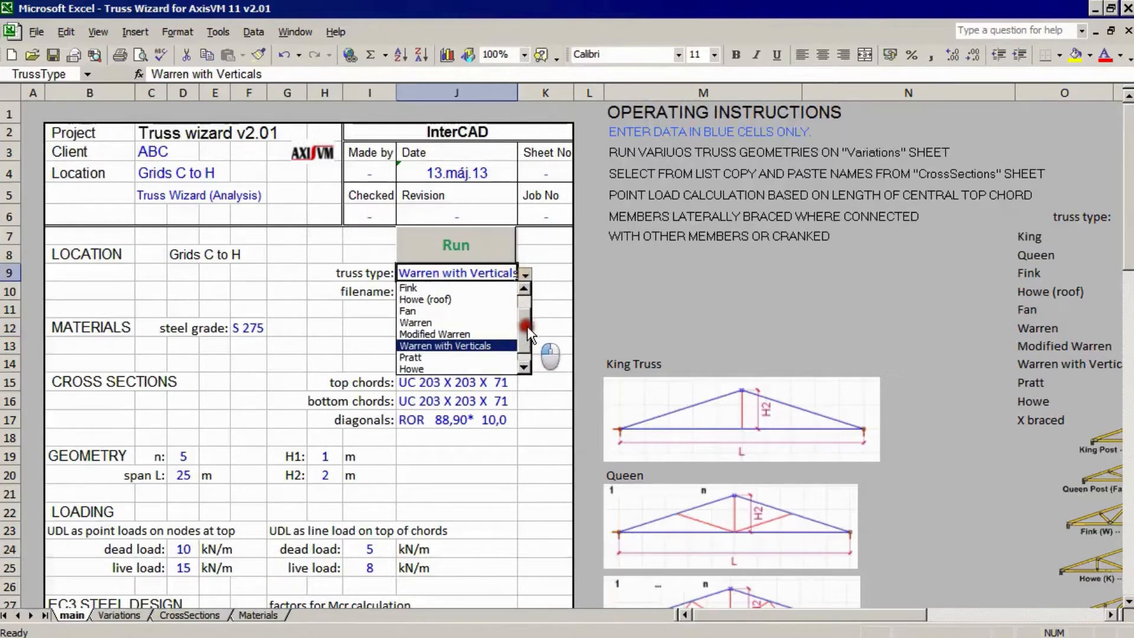
left_click(433, 333)
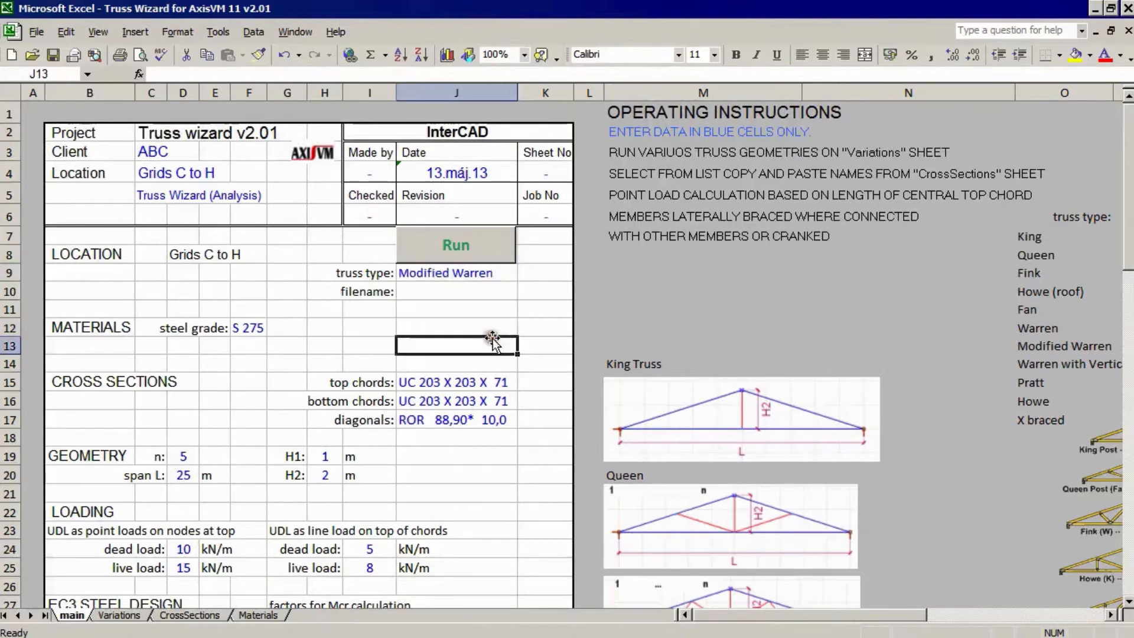
left_click(276, 328)
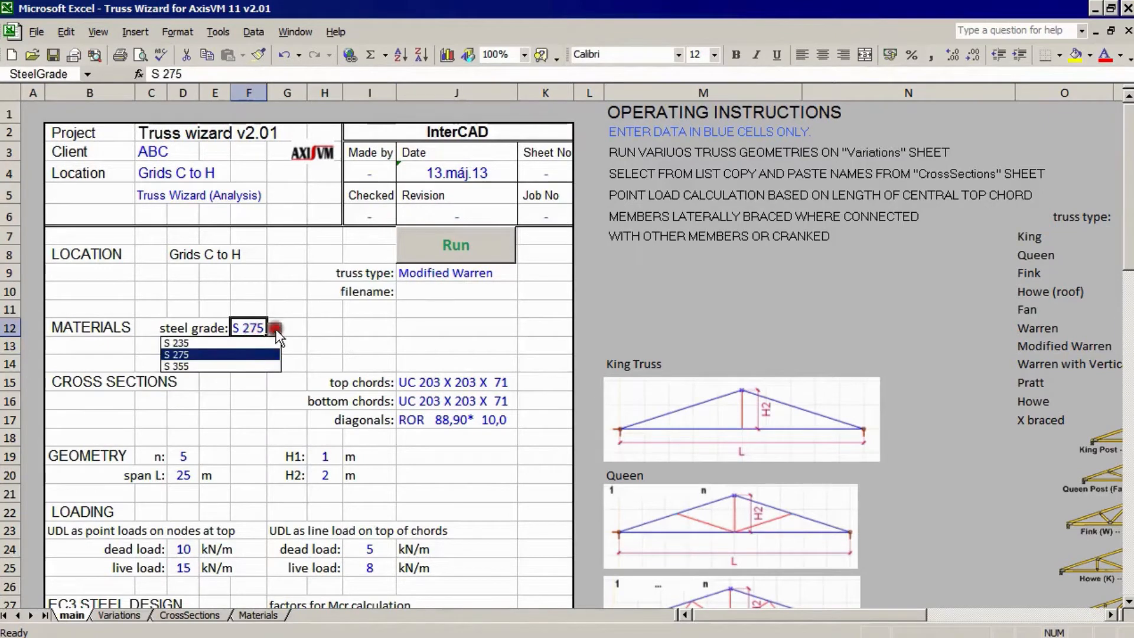
left_click(176, 366)
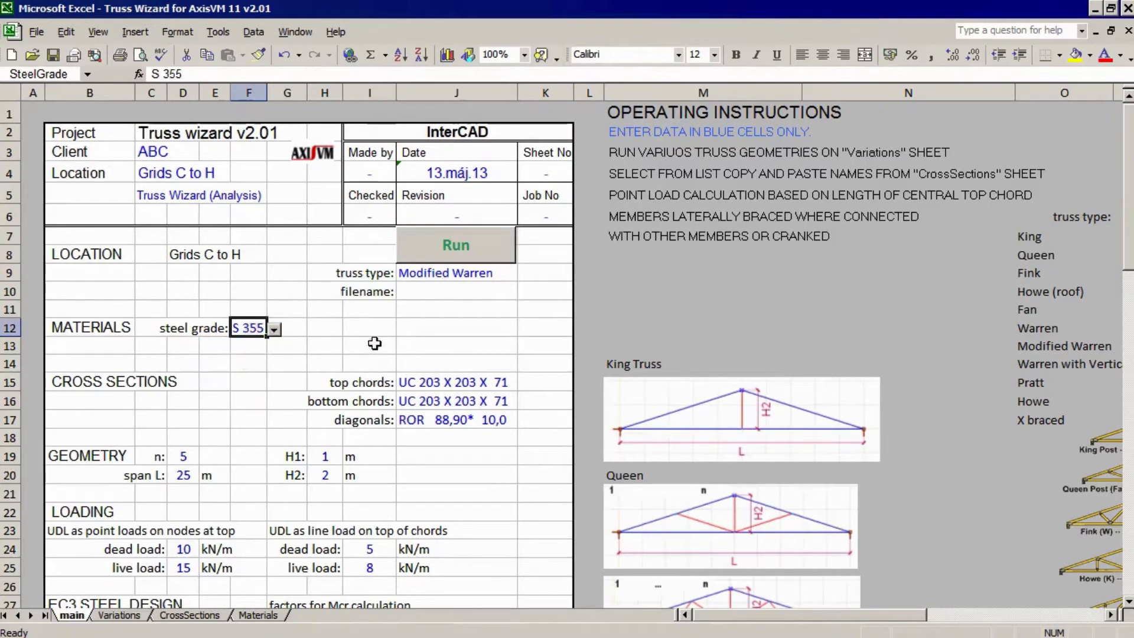
mouse_move(514, 383)
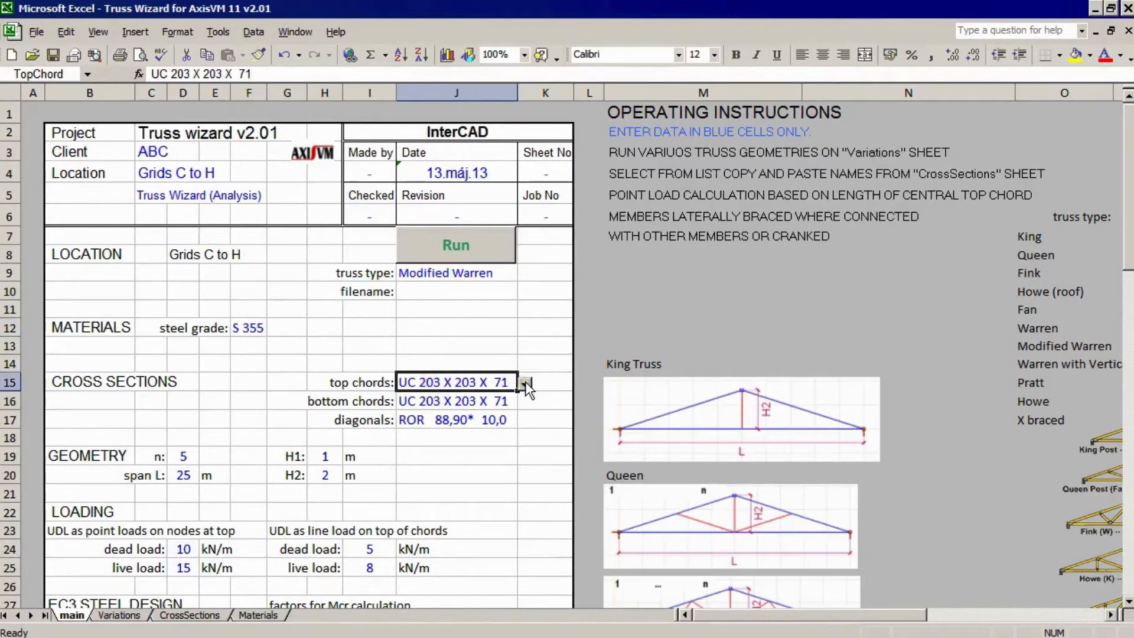
Set the top chords to UC 254 X 254 X 73 and move on to the bottom chord section
left_click(525, 382)
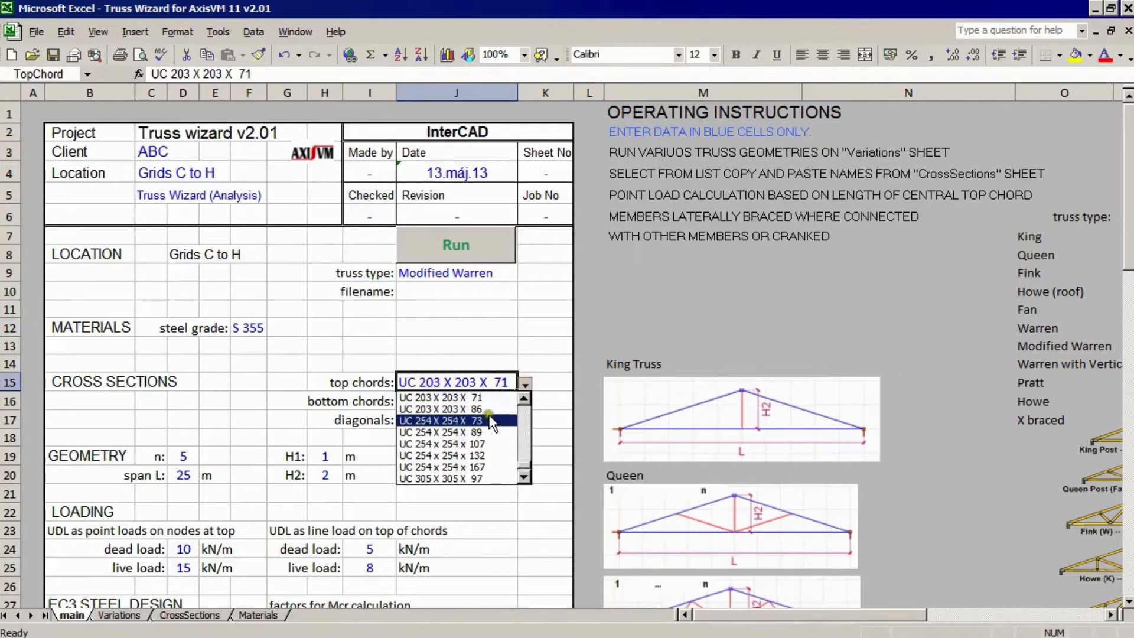
left_click(441, 420)
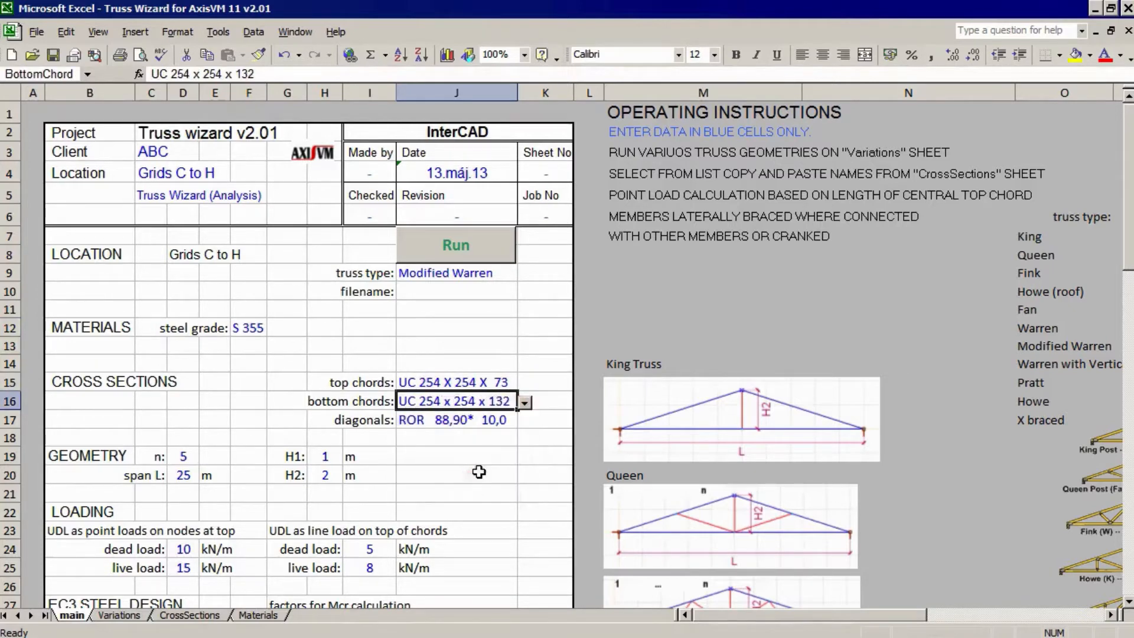
left_click(524, 420)
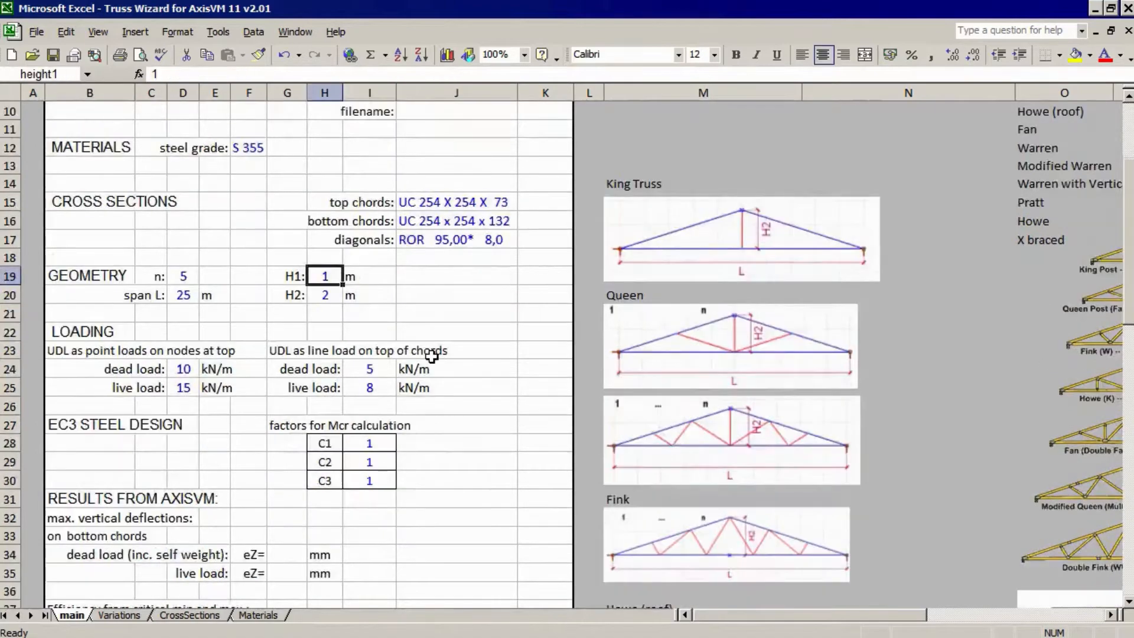
Change the span L to 30 m and the panel count n to 6
scroll("down", 3)
type("2")
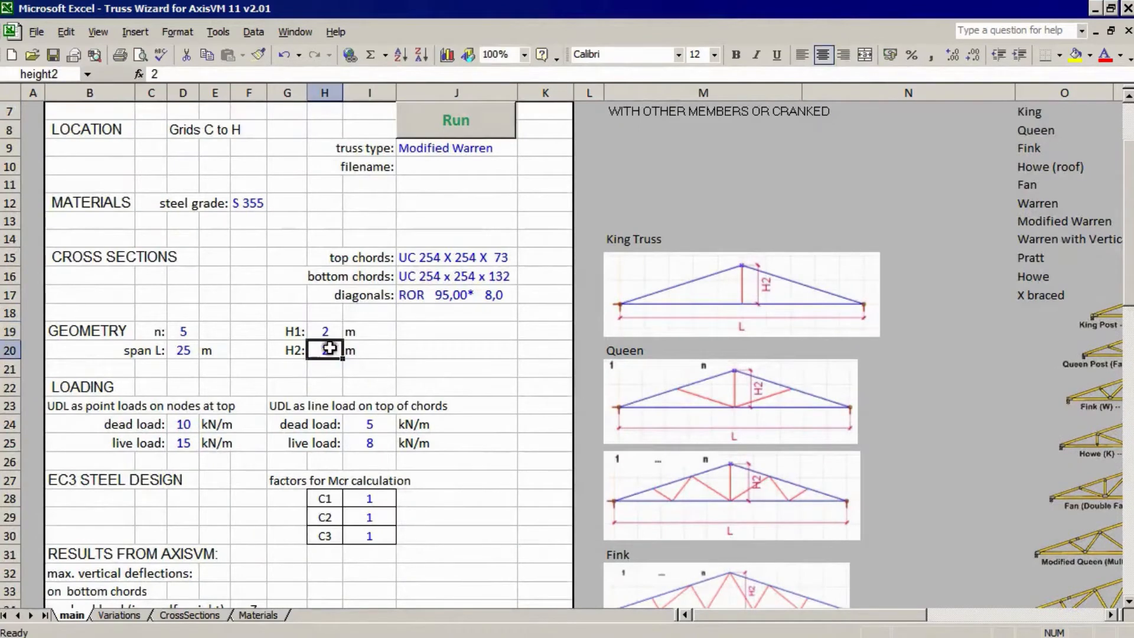
type("3")
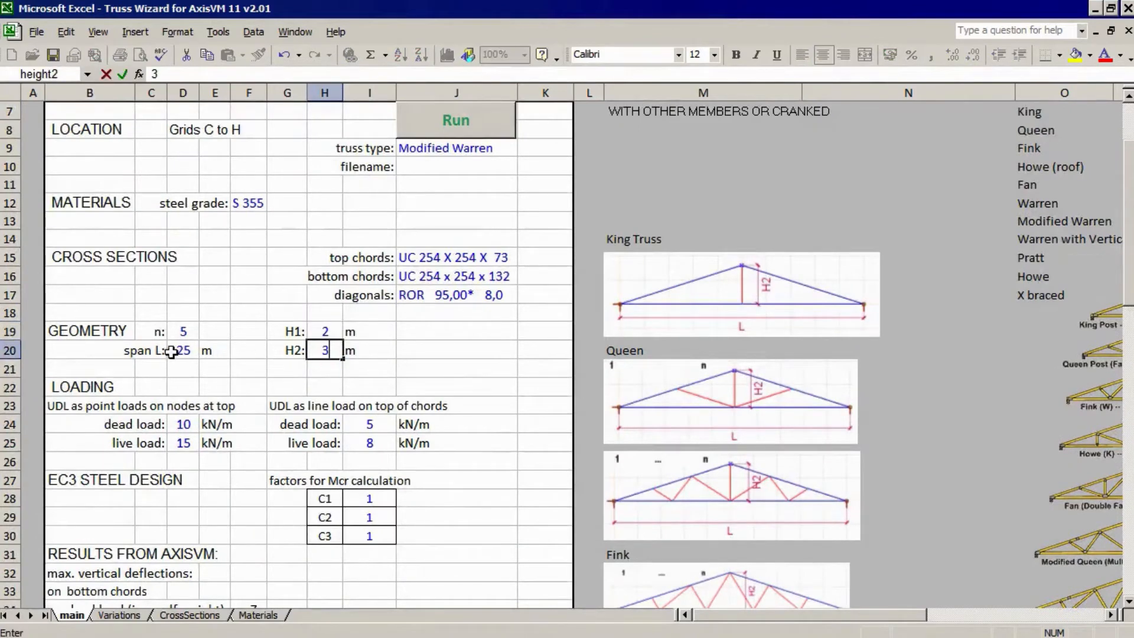
left_click(183, 349)
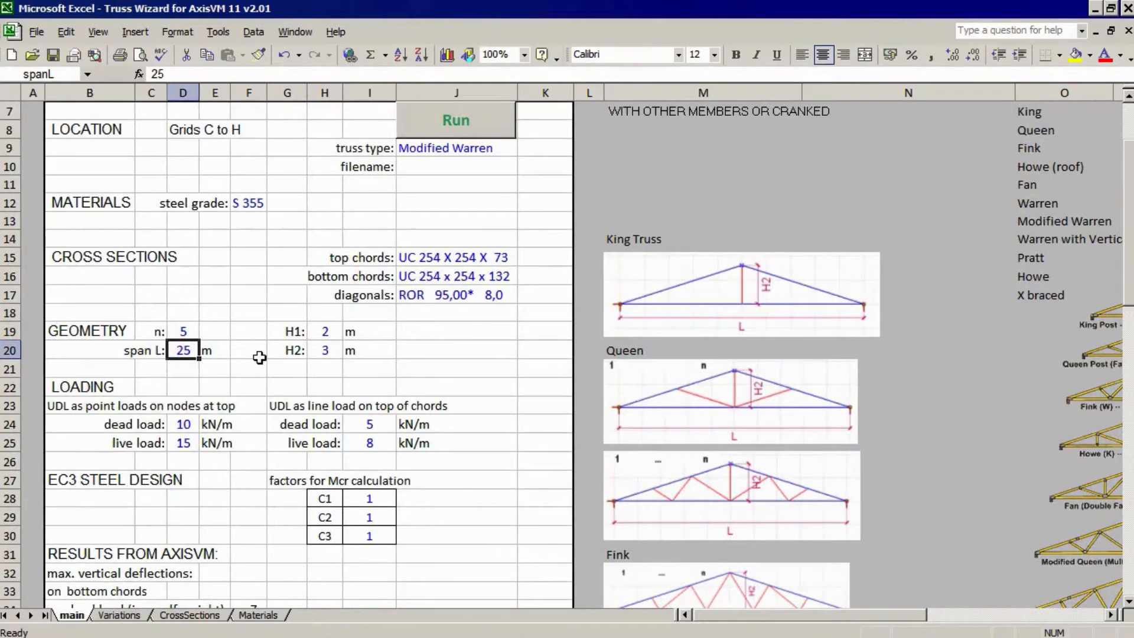
type("3")
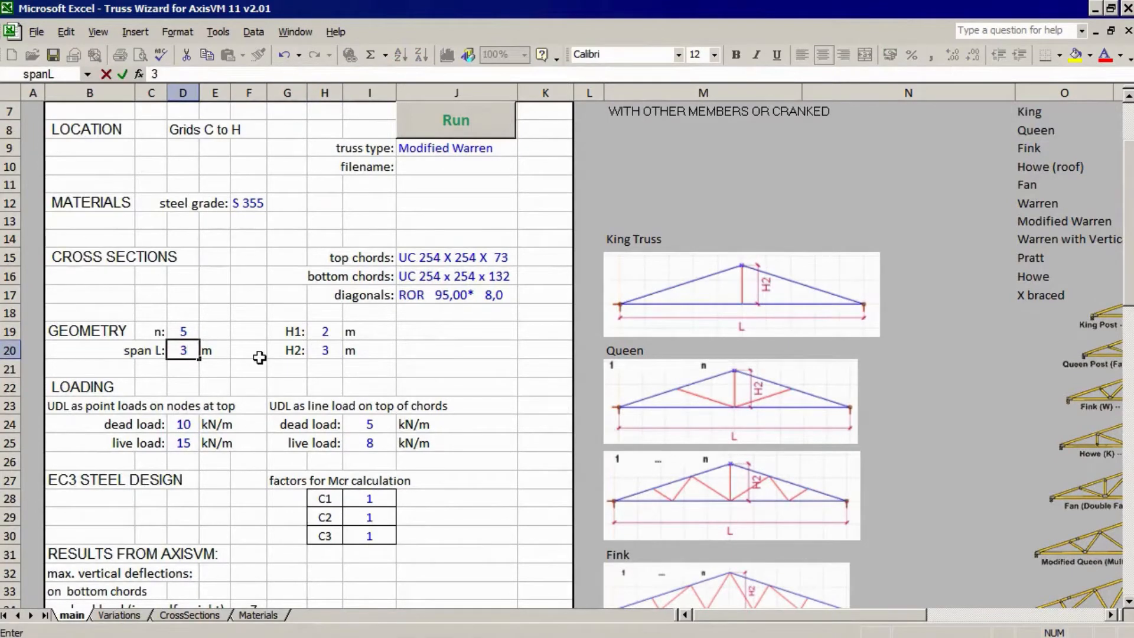
type("0")
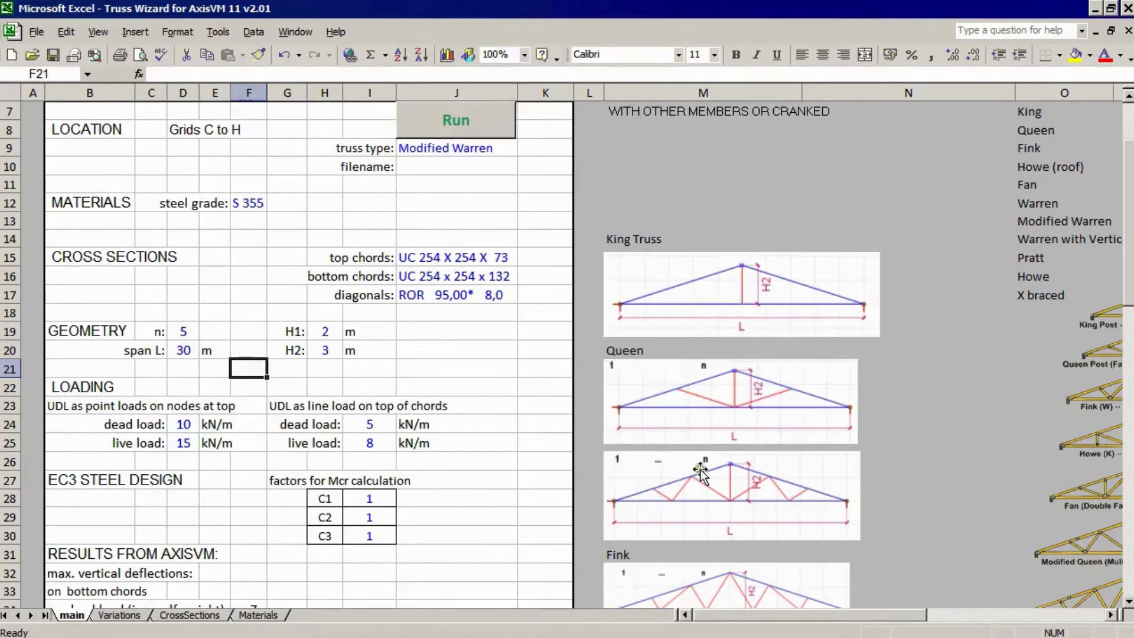
left_click(182, 331)
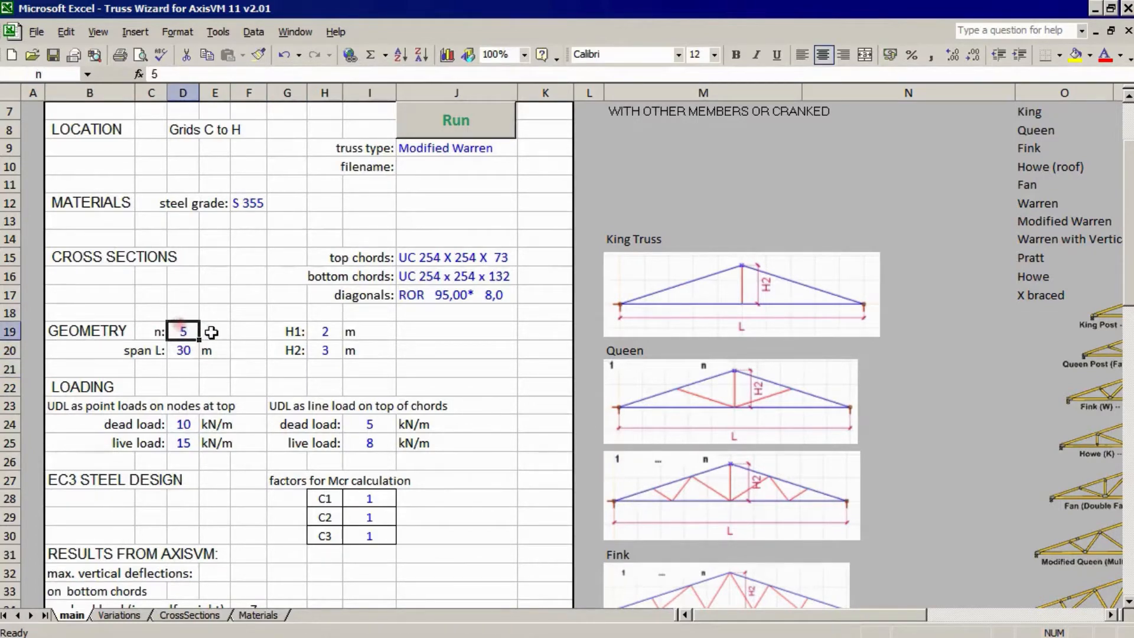
type("6")
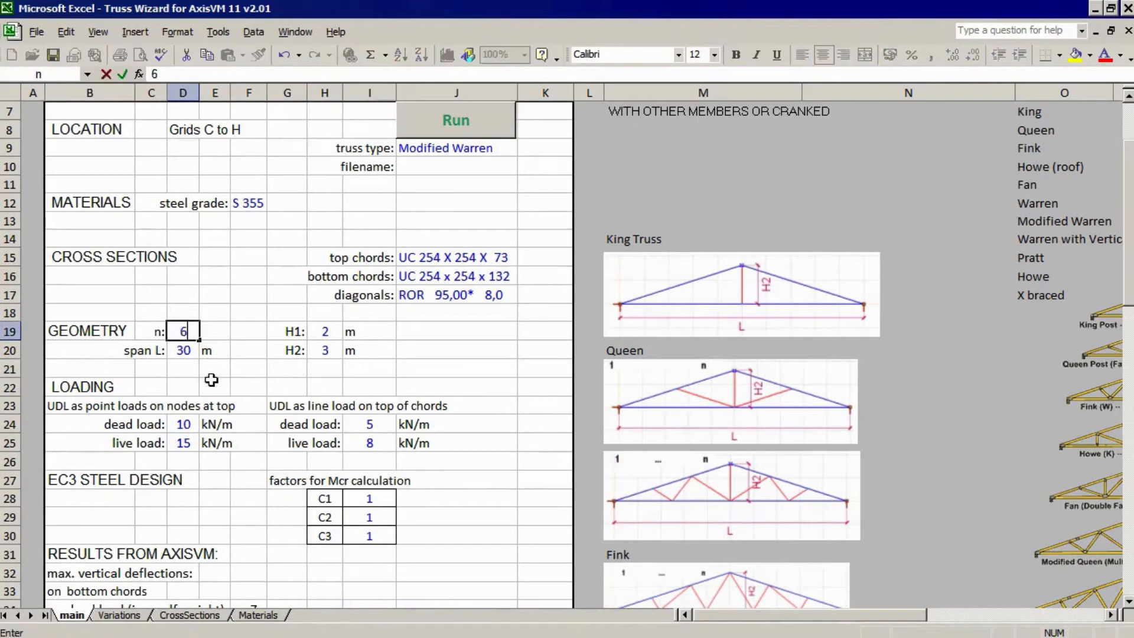
left_click(248, 517)
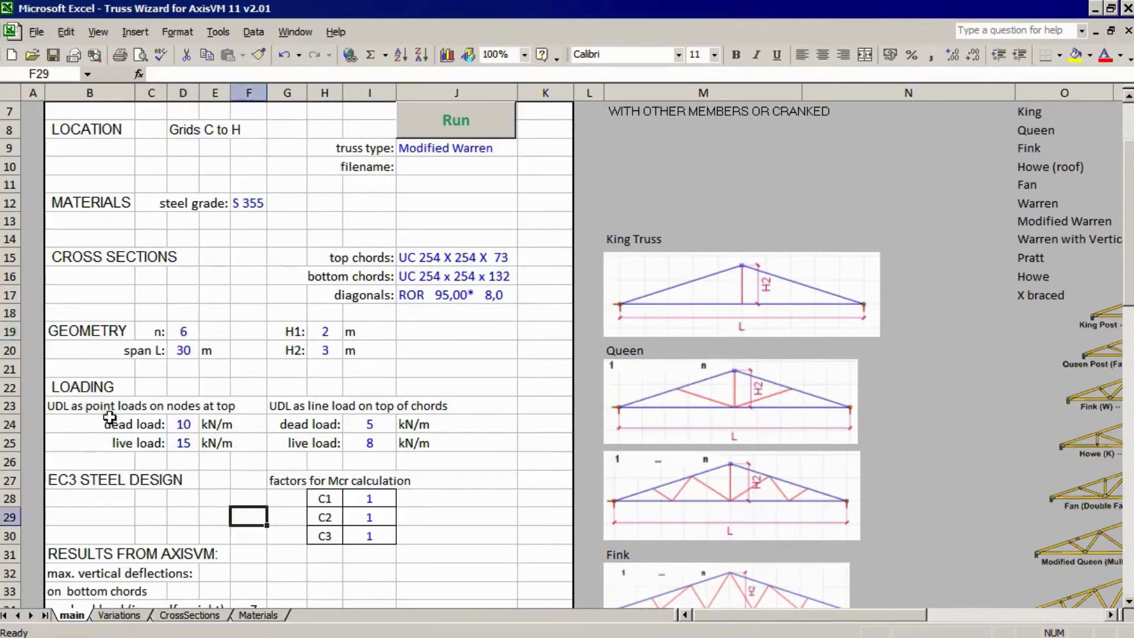
mouse_move(204, 454)
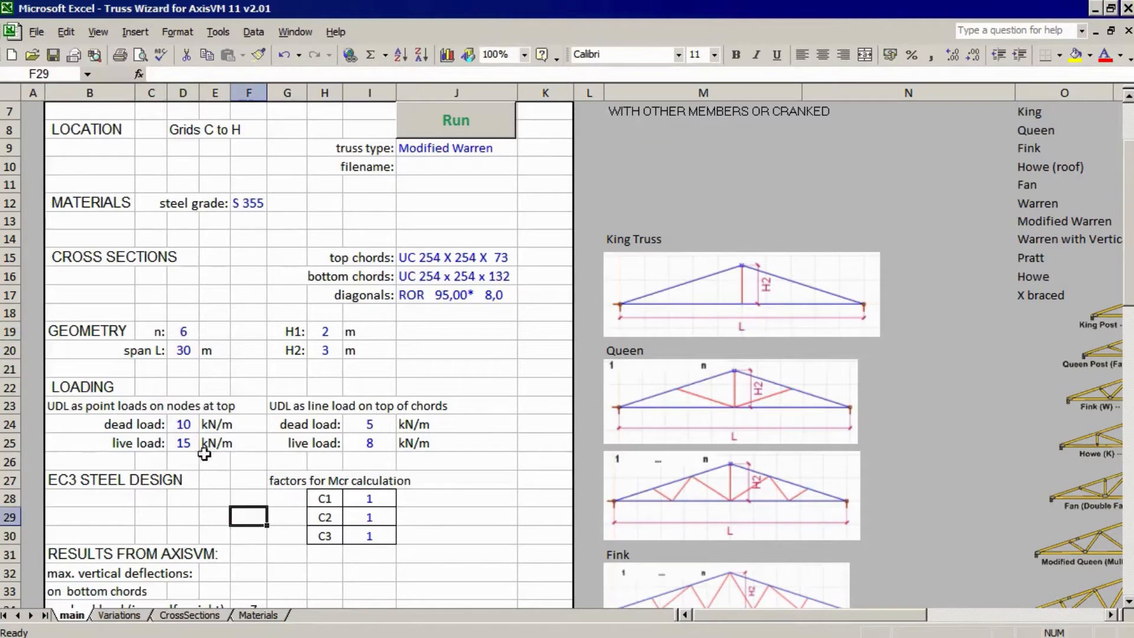
Set point loads to dead 11 and live 13 kN/m, line loads to dead 3 and live 5 kN/m
left_click(183, 424)
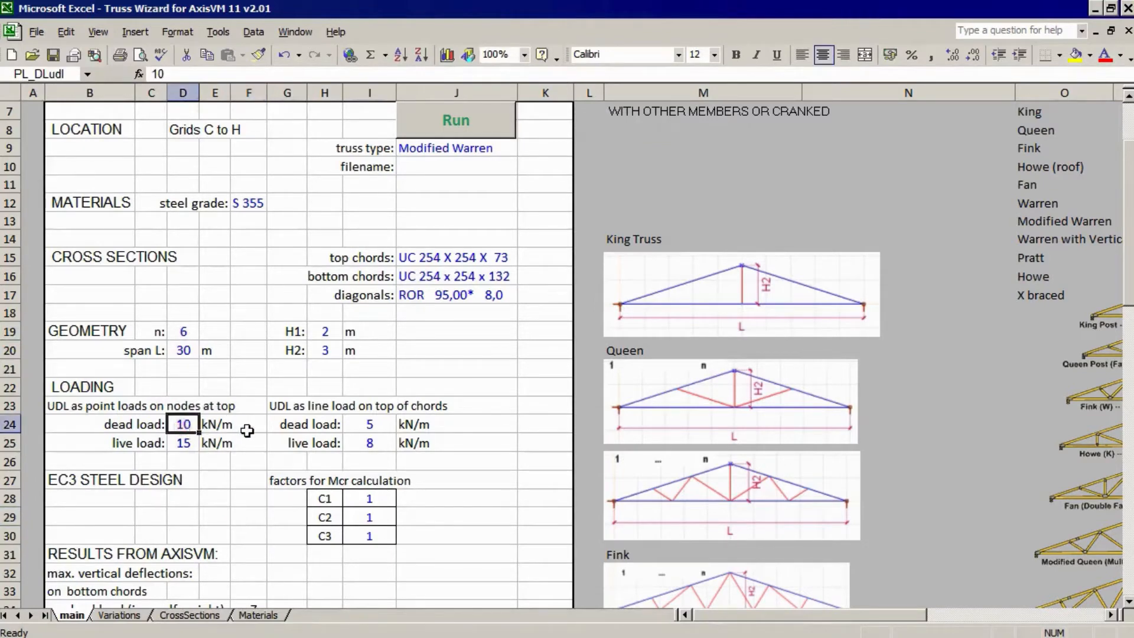
mouse_move(275, 440)
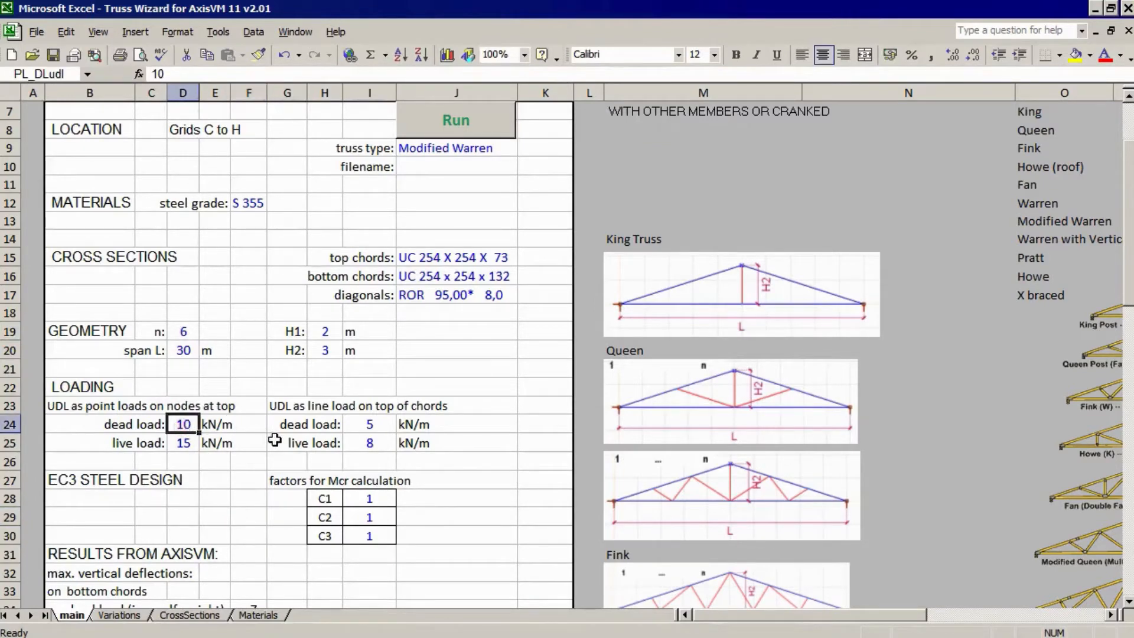
type("13")
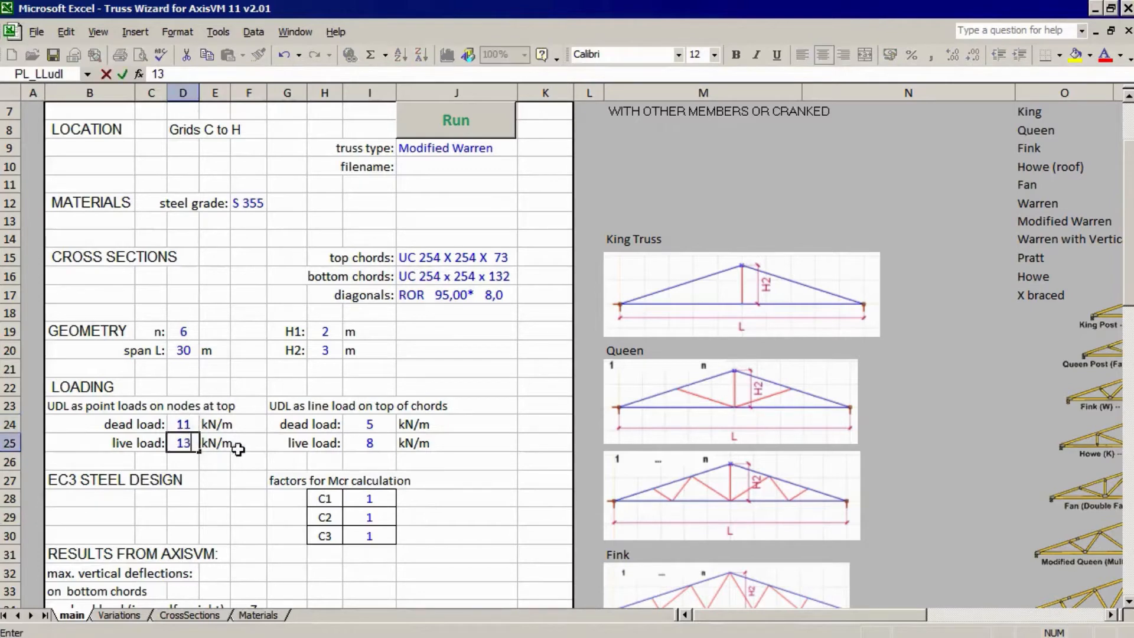
left_click(369, 424)
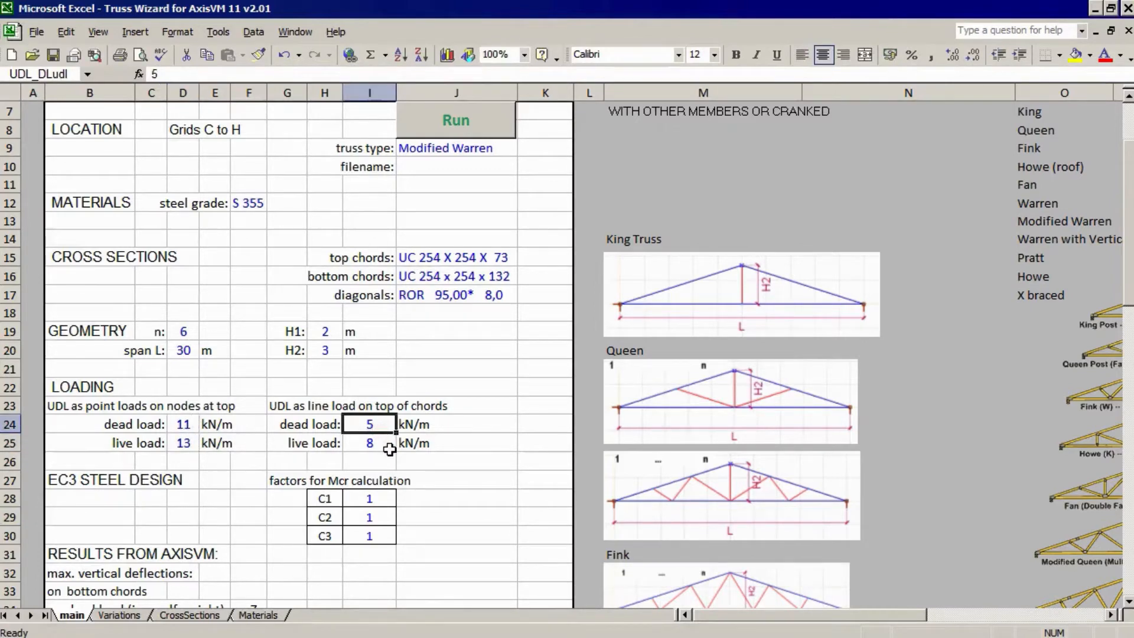
mouse_move(383, 426)
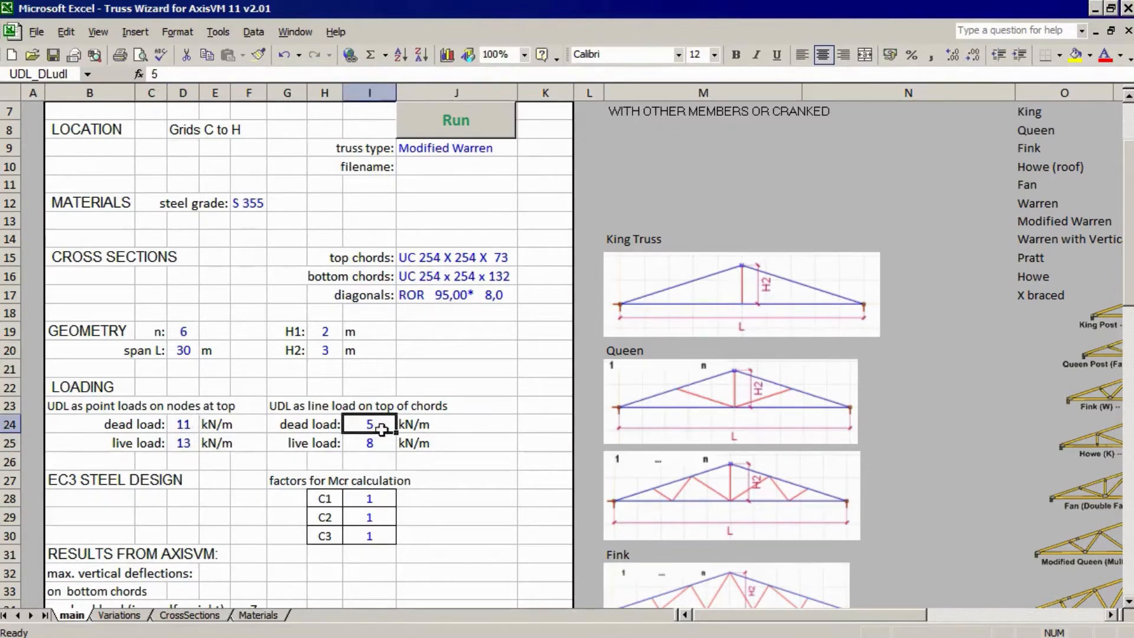
type("3")
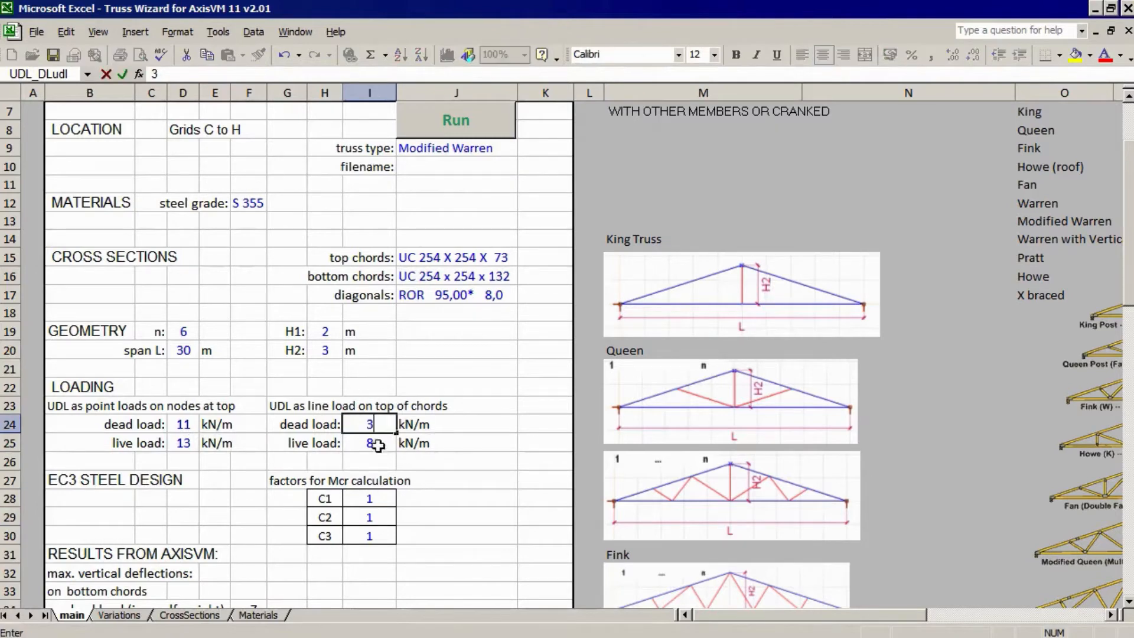
type("5")
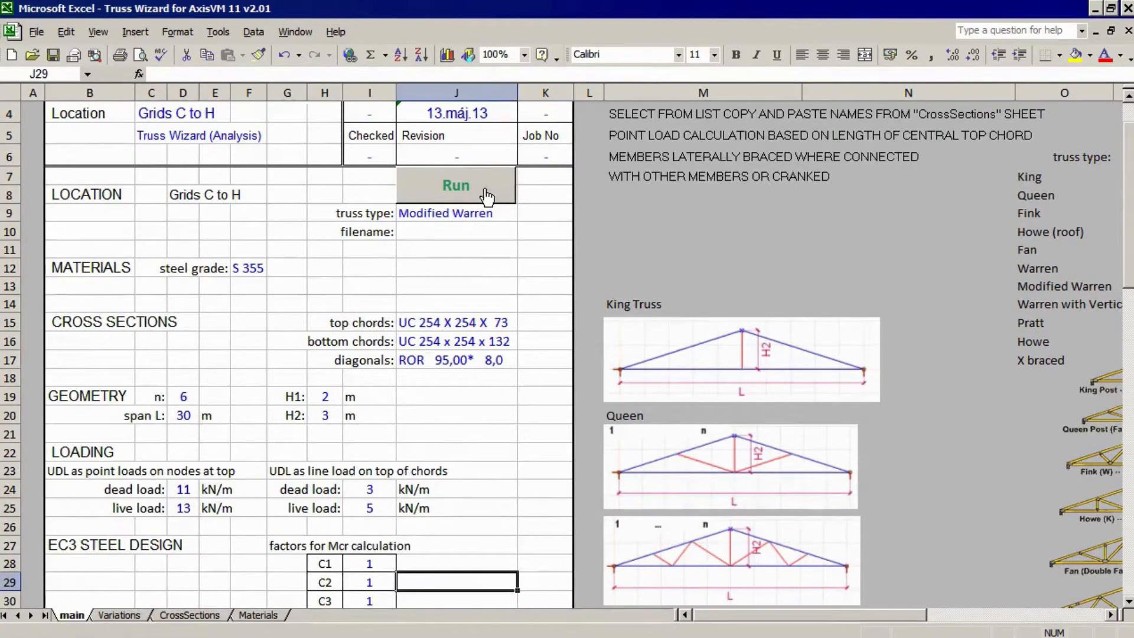
Run the analysis in AxisVM, dismiss the finished message and hide the load arrows
left_click(455, 186)
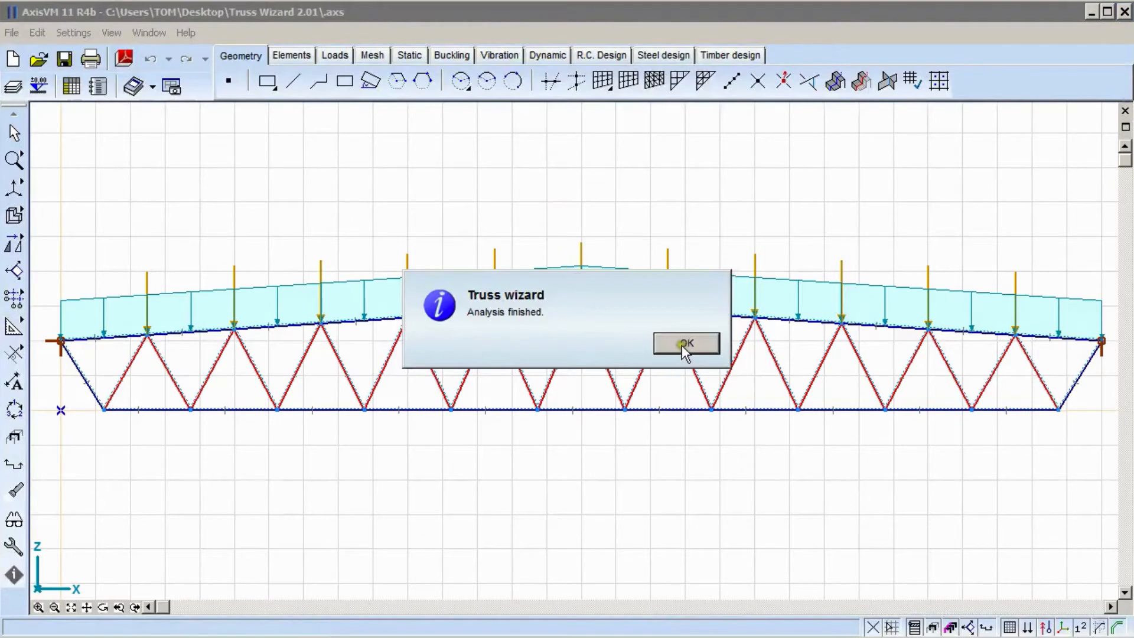
left_click(685, 342)
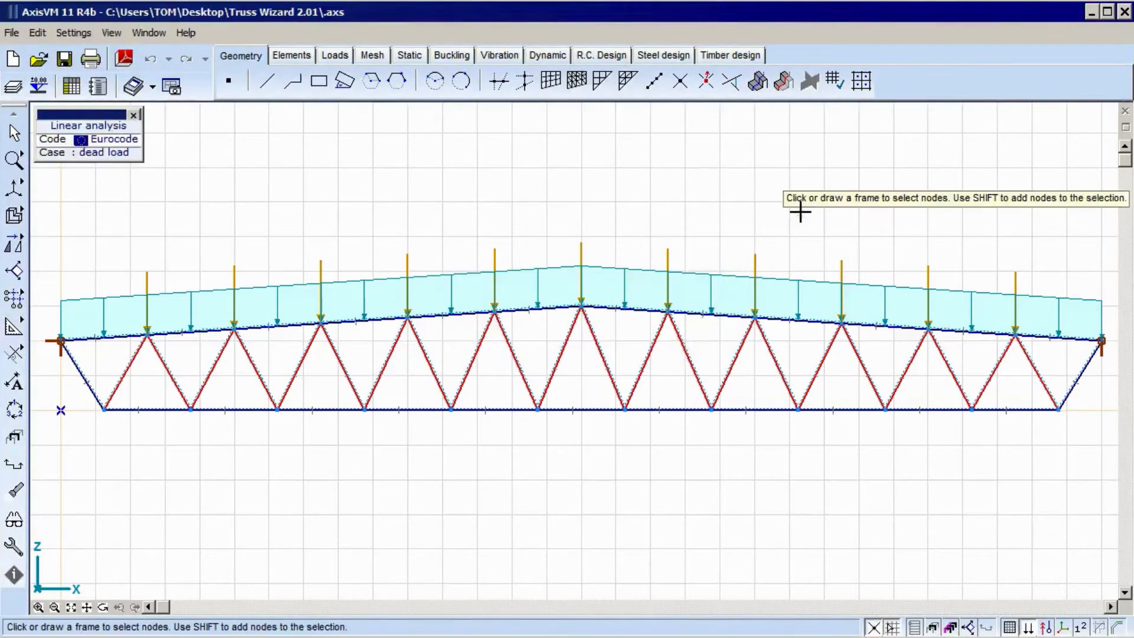
mouse_move(839, 283)
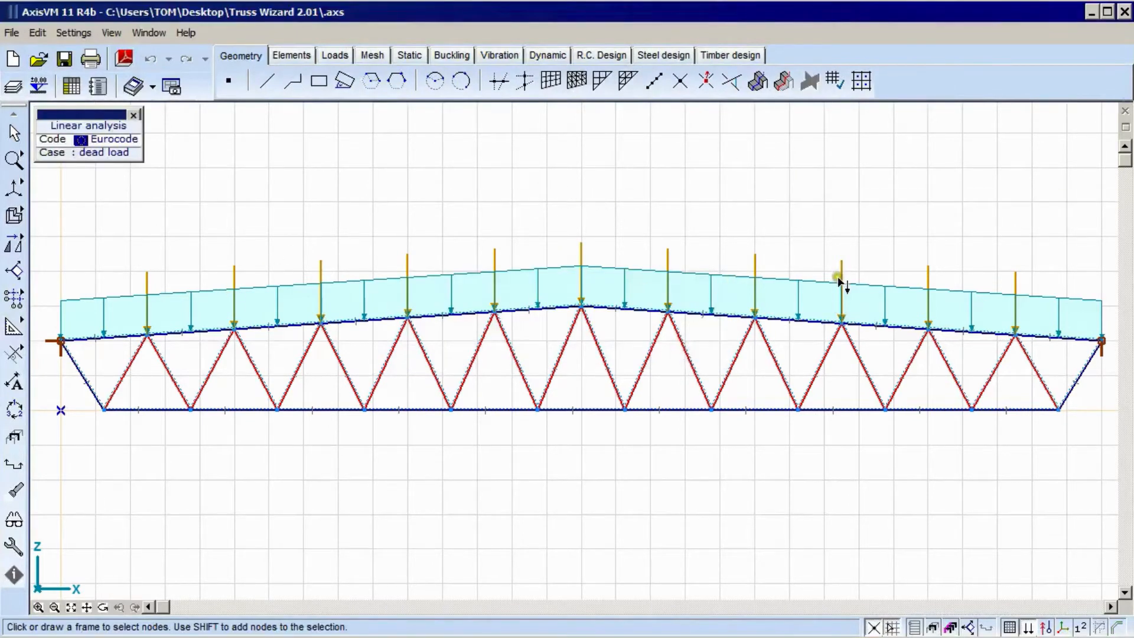
left_click(1036, 628)
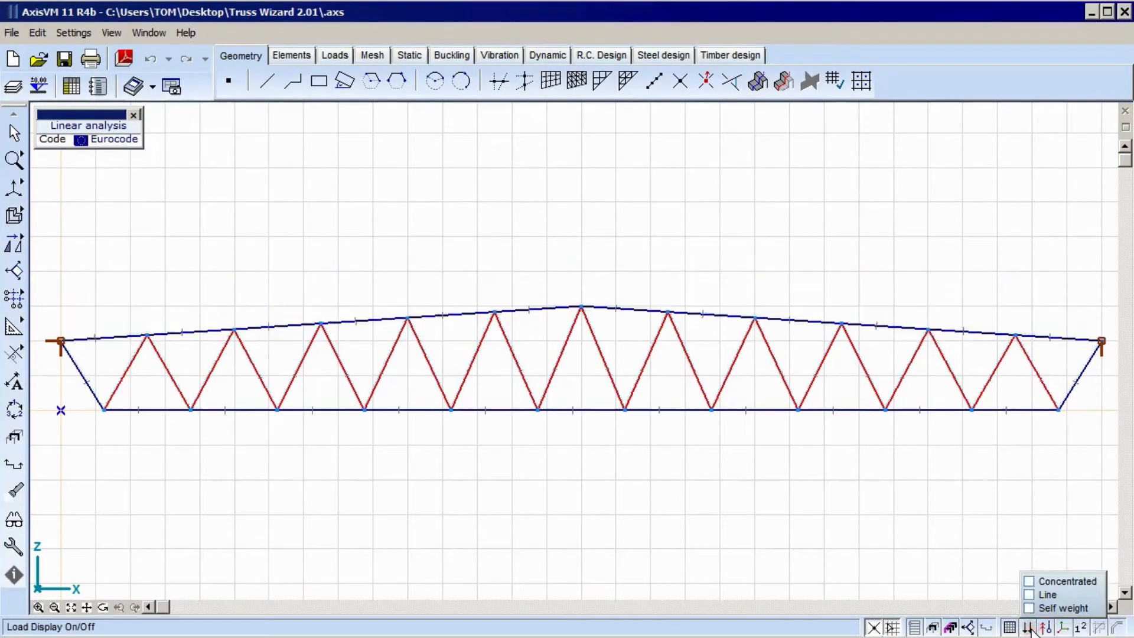
left_click(463, 80)
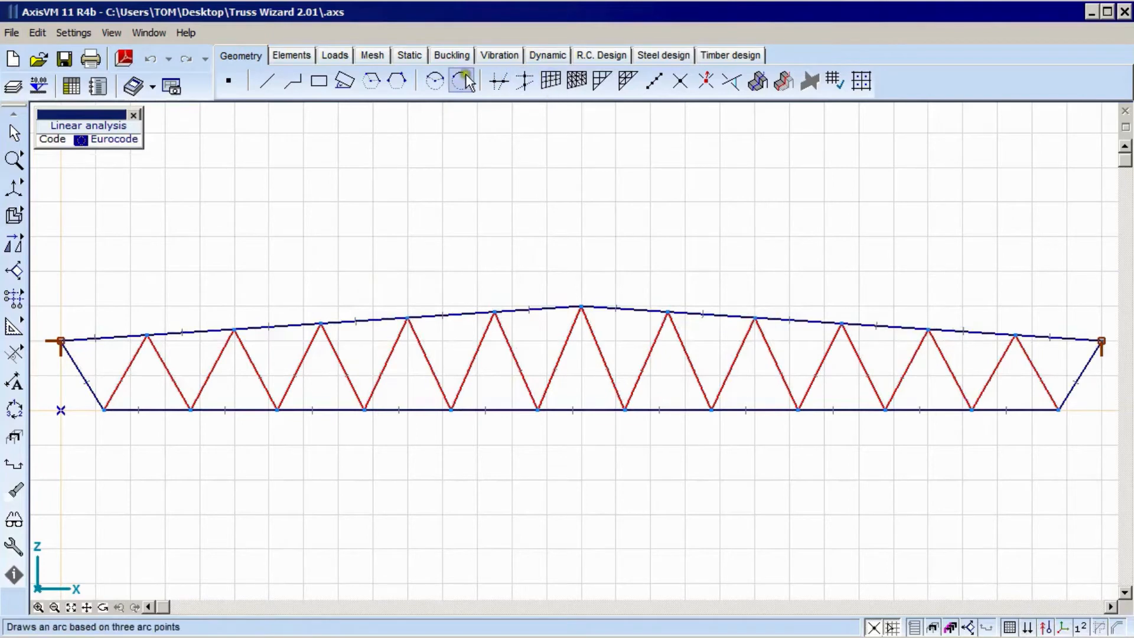
left_click(407, 55)
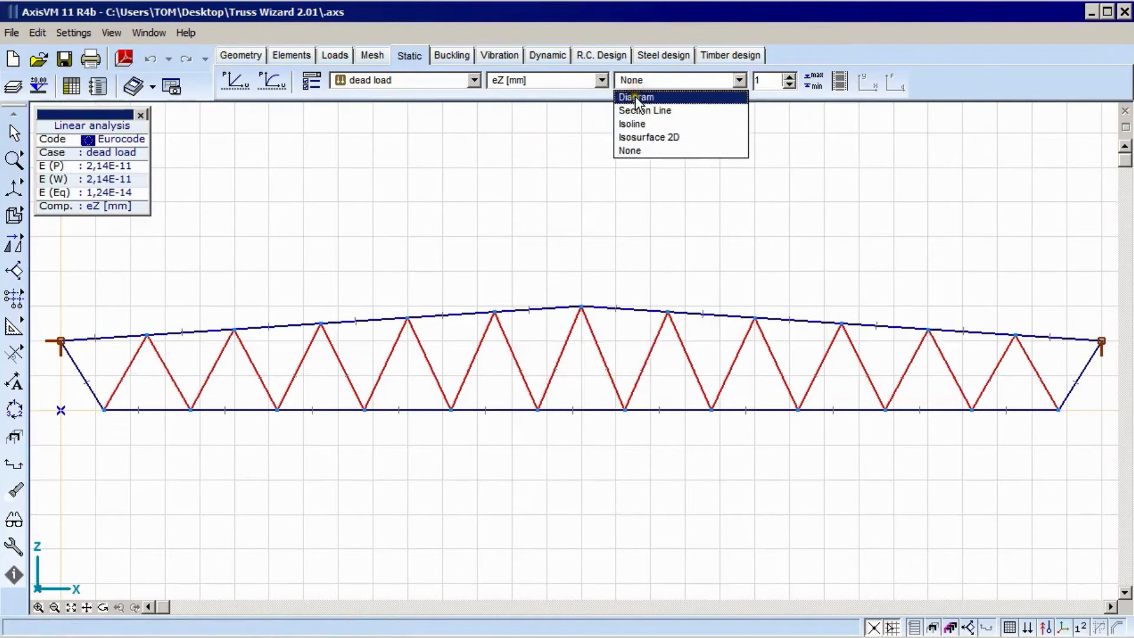
Show dead-load eZ deflection as a diagram with nodal values, about -24,693 mm at midspan
left_click(636, 97)
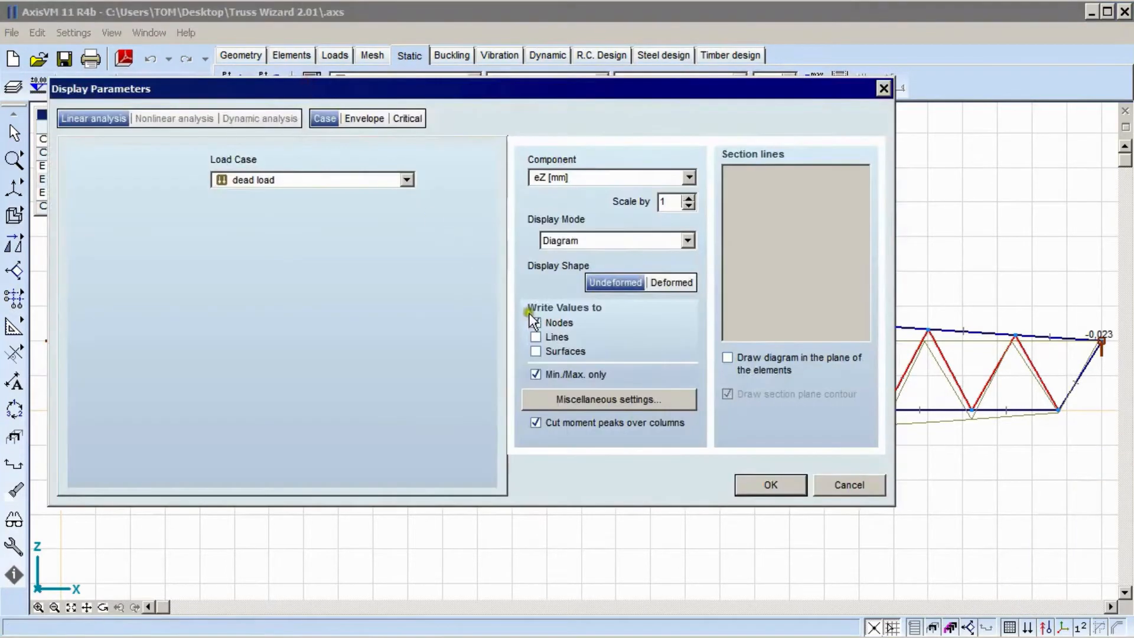
left_click(536, 323)
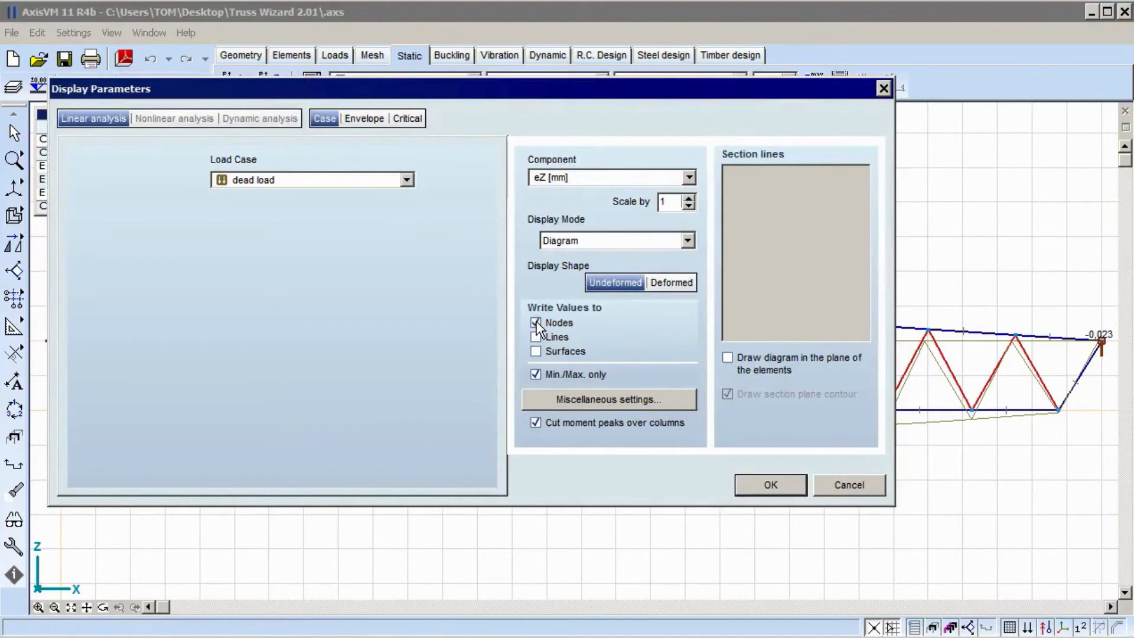
left_click(769, 484)
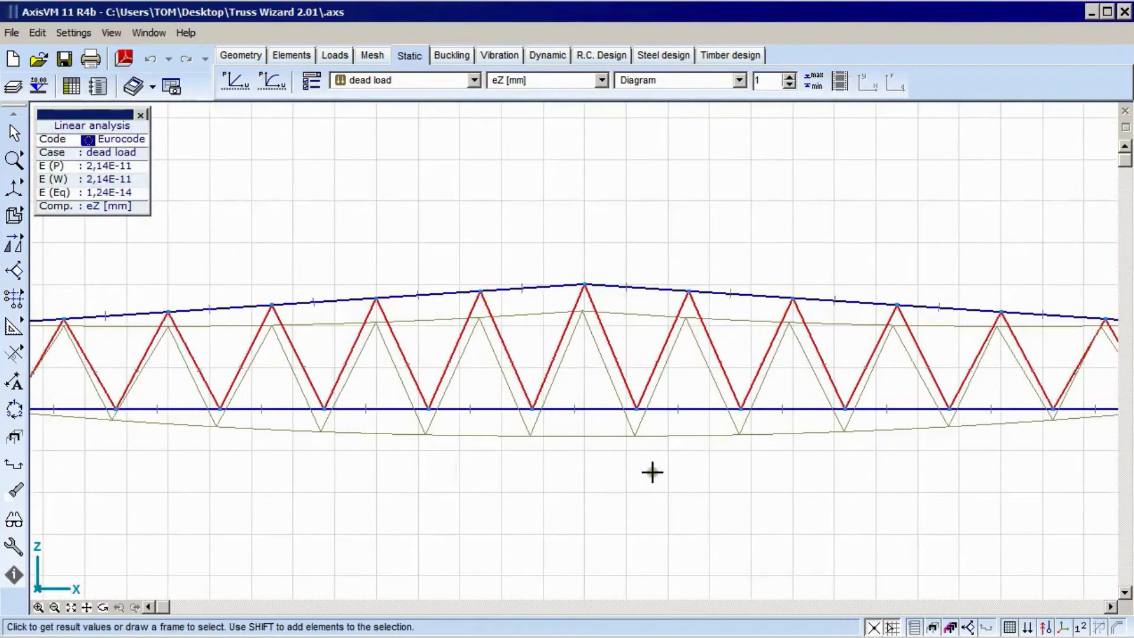
mouse_move(564, 428)
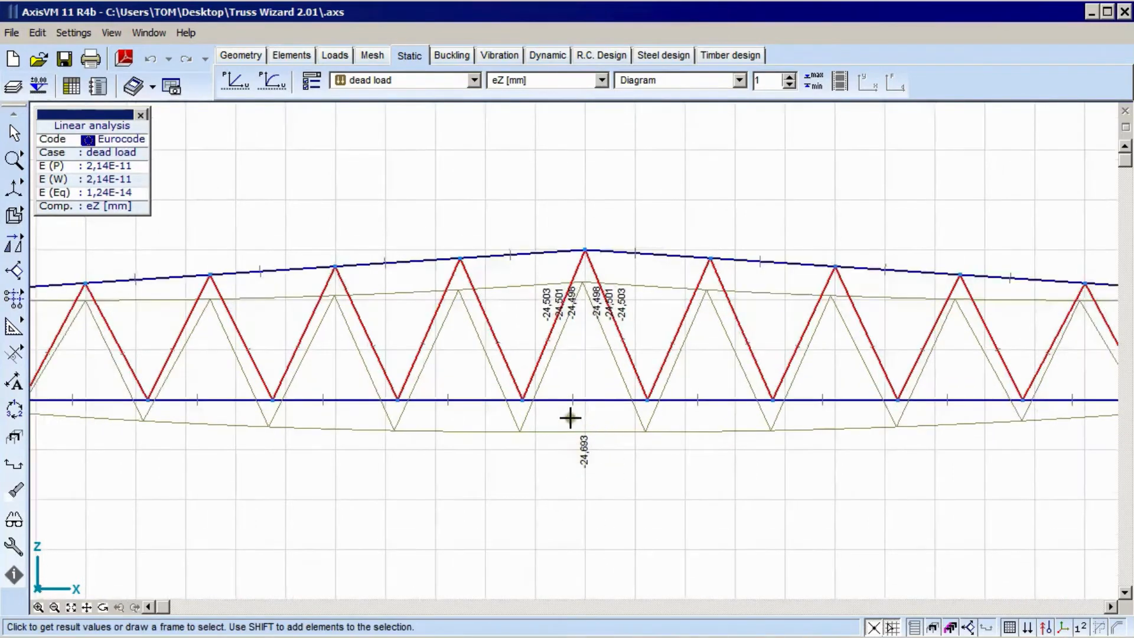
mouse_move(604, 483)
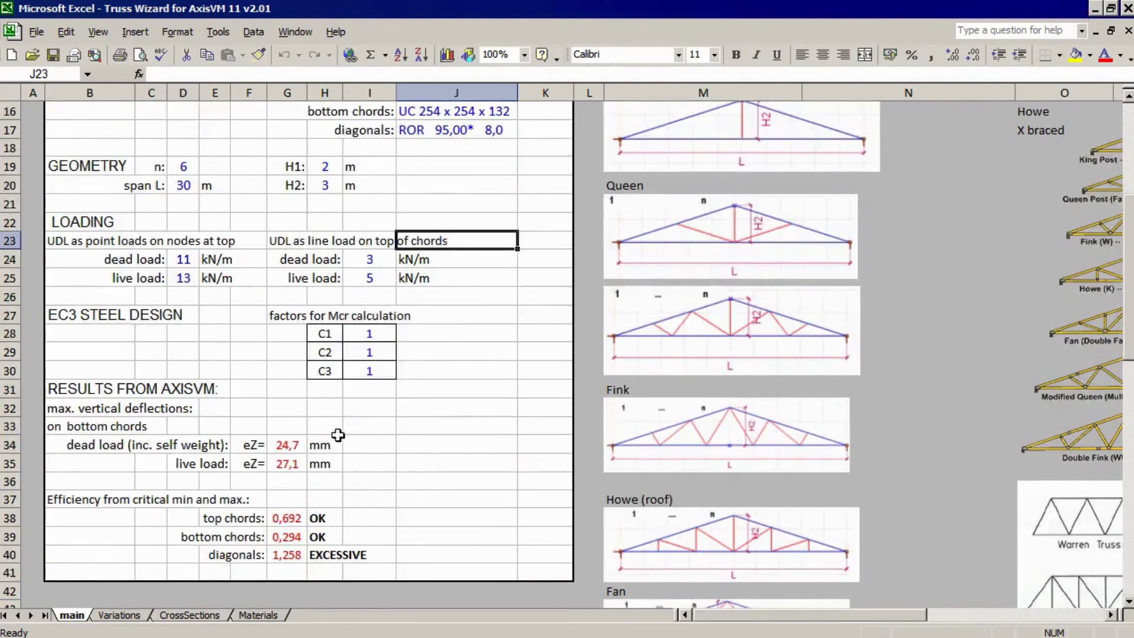
Check the dead-load deflection of 24,7 mm in cell G34 and minimise Excel
left_click(287, 445)
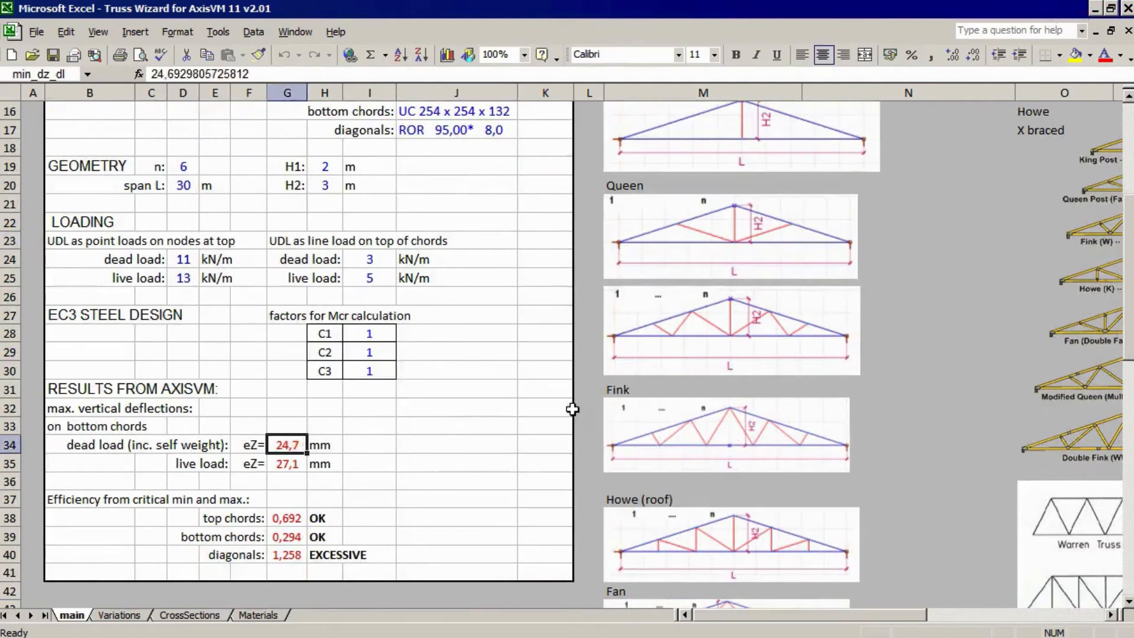
mouse_move(302, 469)
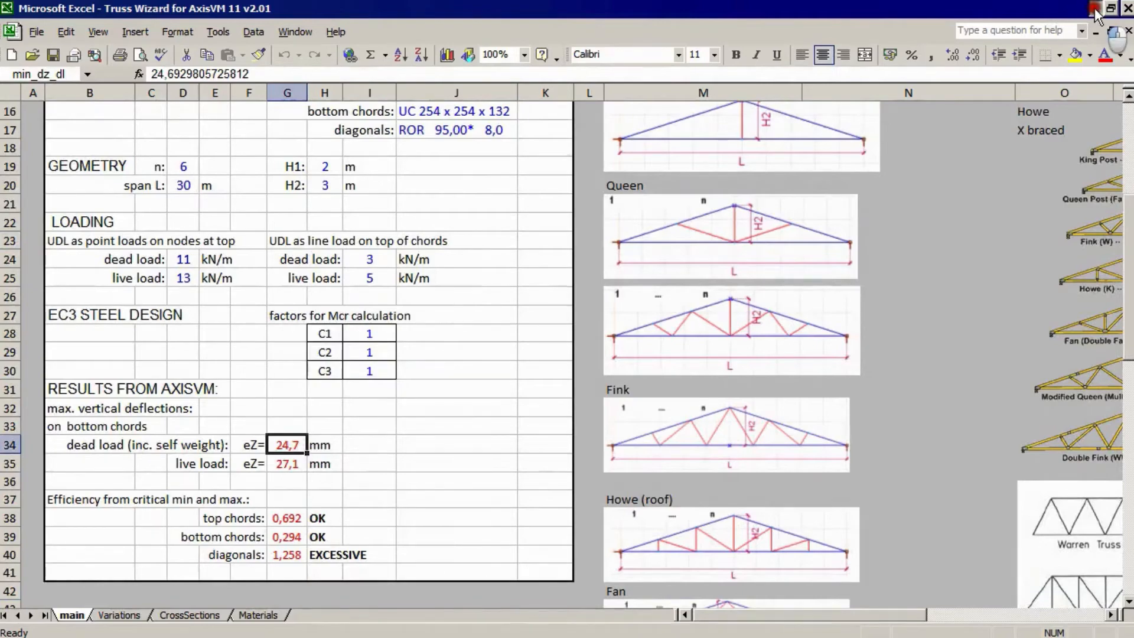
left_click(1094, 8)
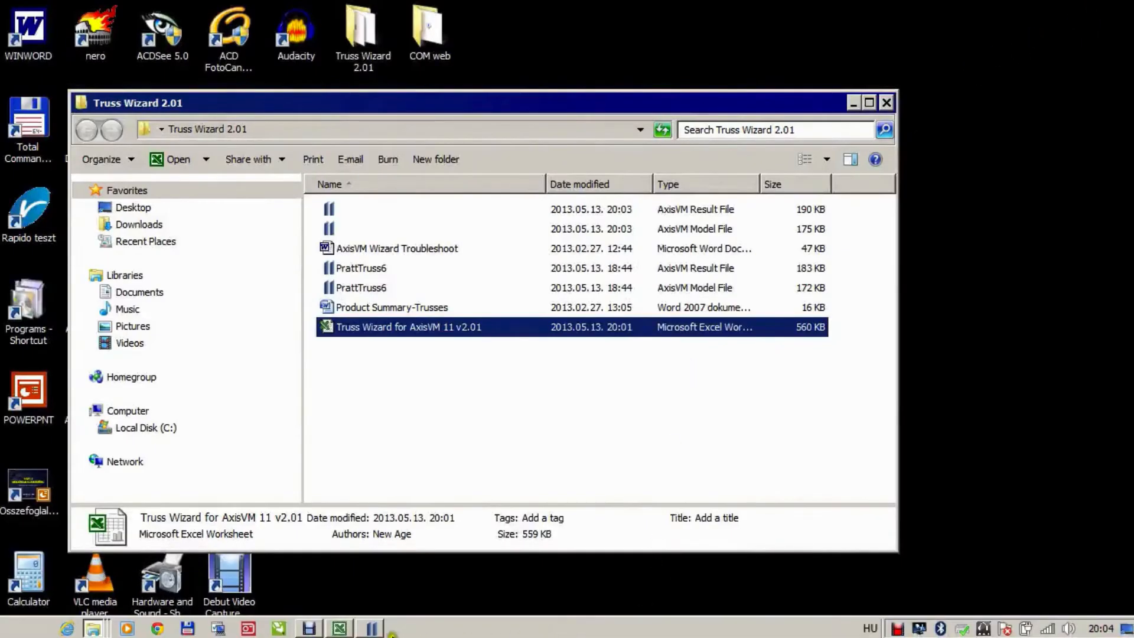
Return to AxisVM and switch the deflection diagram to the live load case (-27,068 mm)
double_click(409, 326)
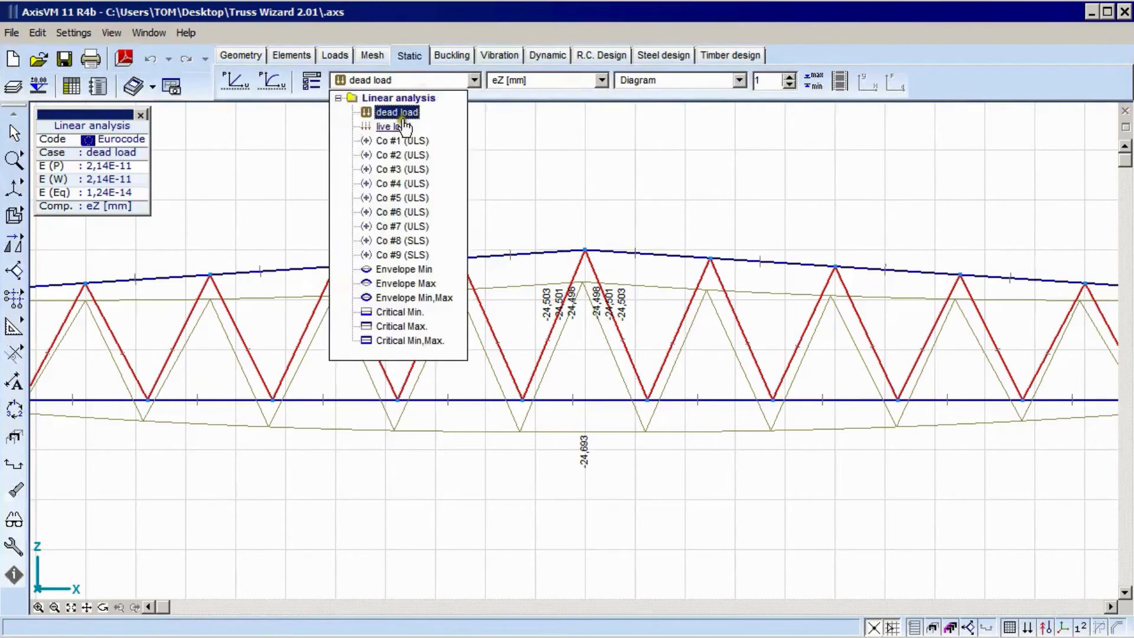
left_click(389, 126)
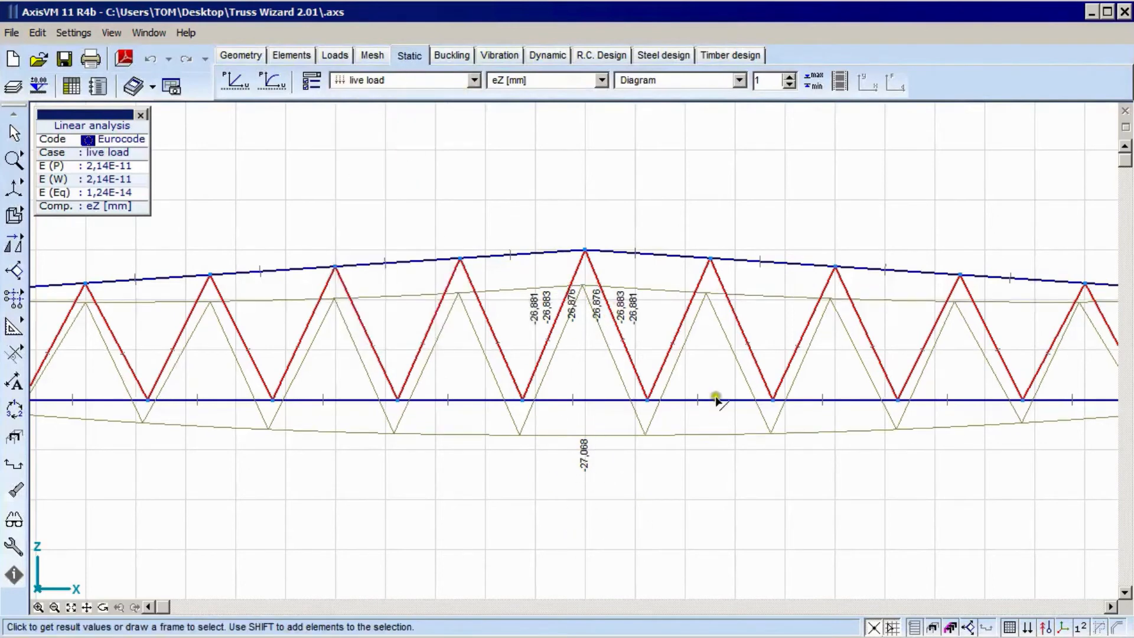
mouse_move(626, 147)
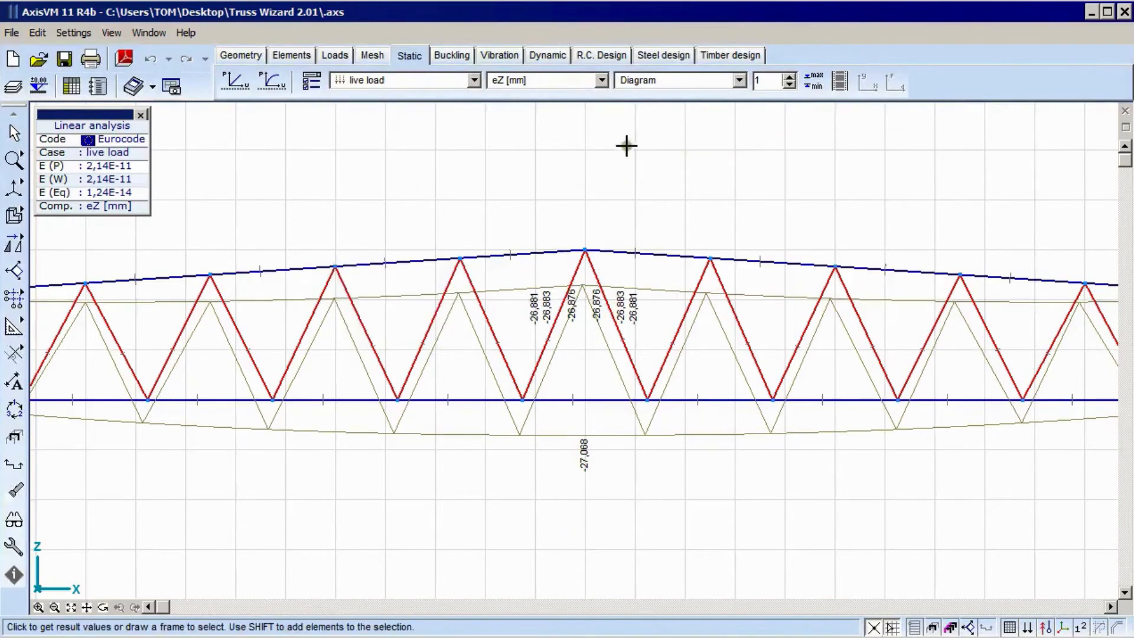
Show critical min/max steel efficiencies as Isosurface 2D colours without member labels
left_click(663, 56)
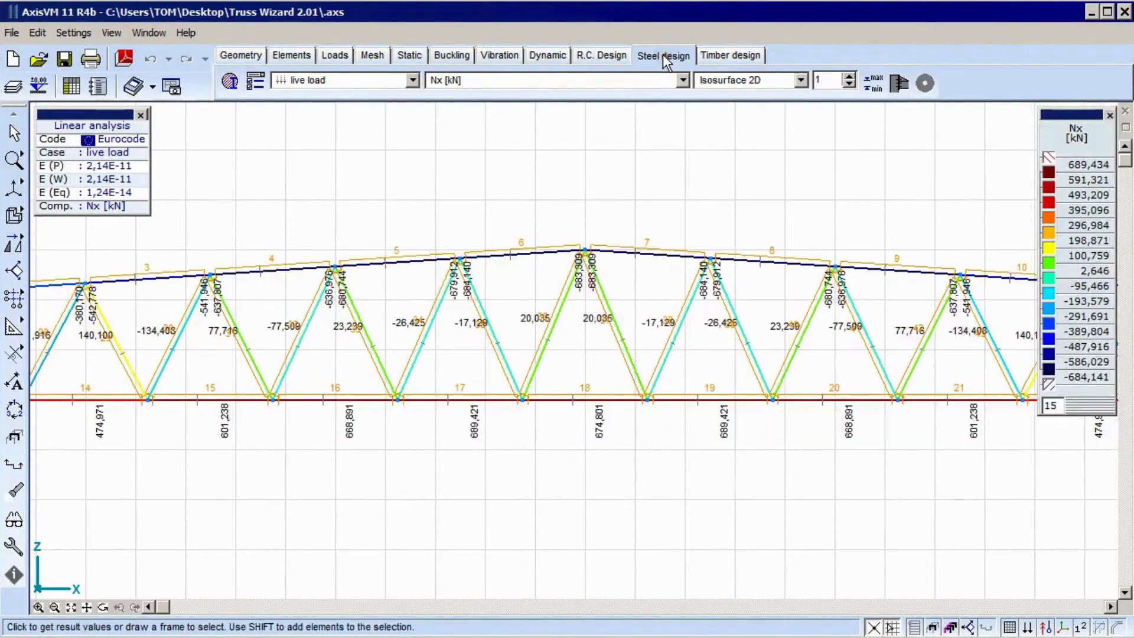
mouse_move(381, 94)
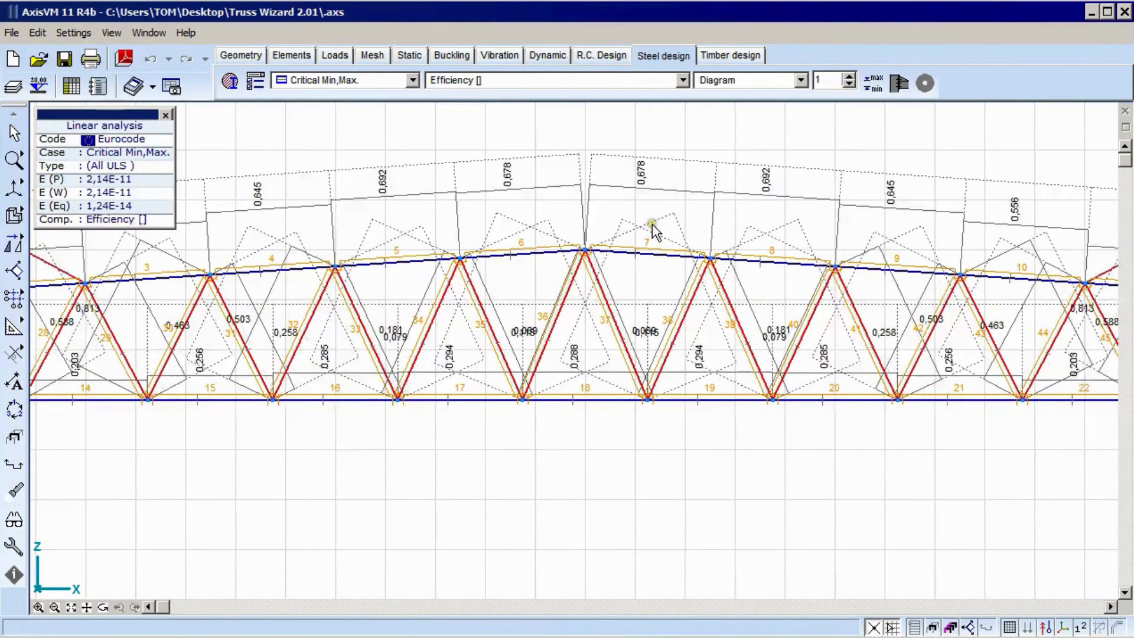
mouse_move(555, 130)
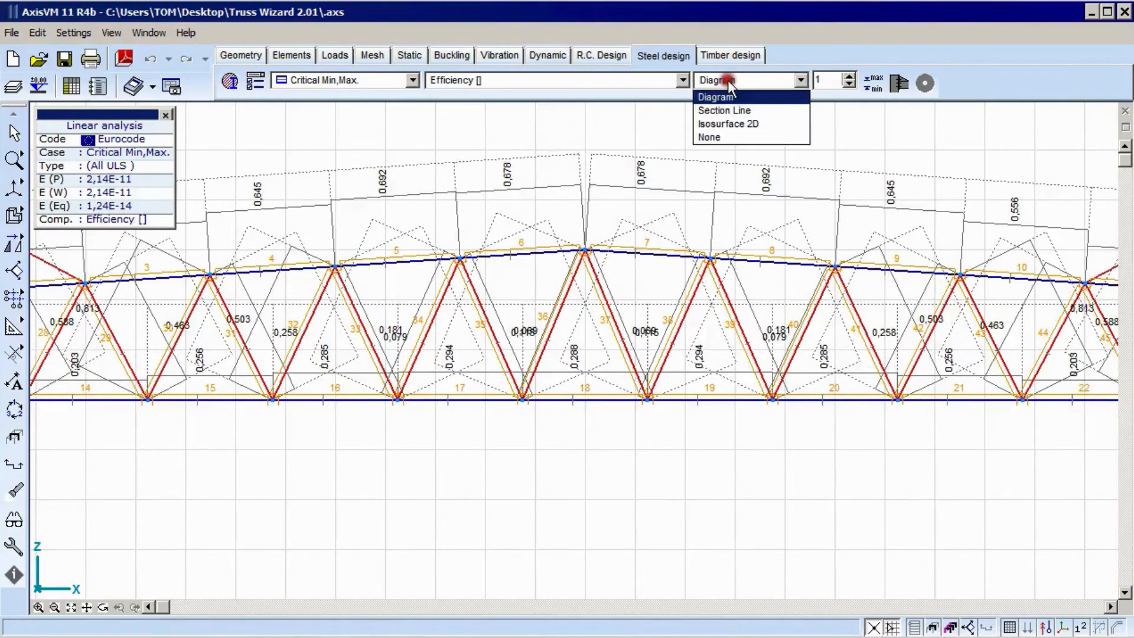
left_click(729, 124)
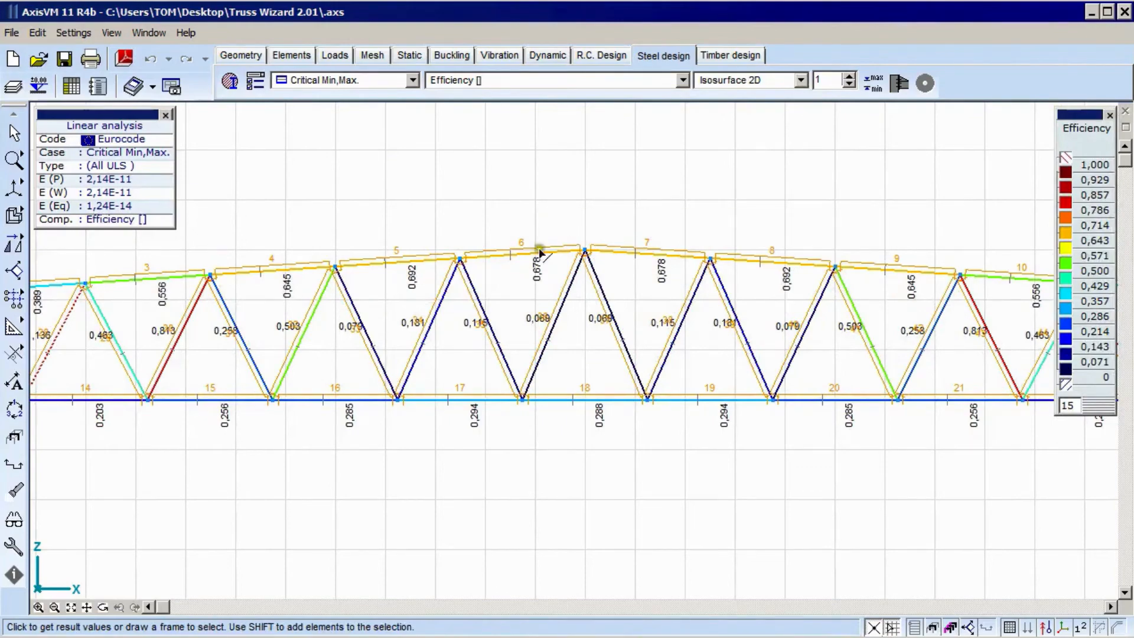
mouse_move(13, 410)
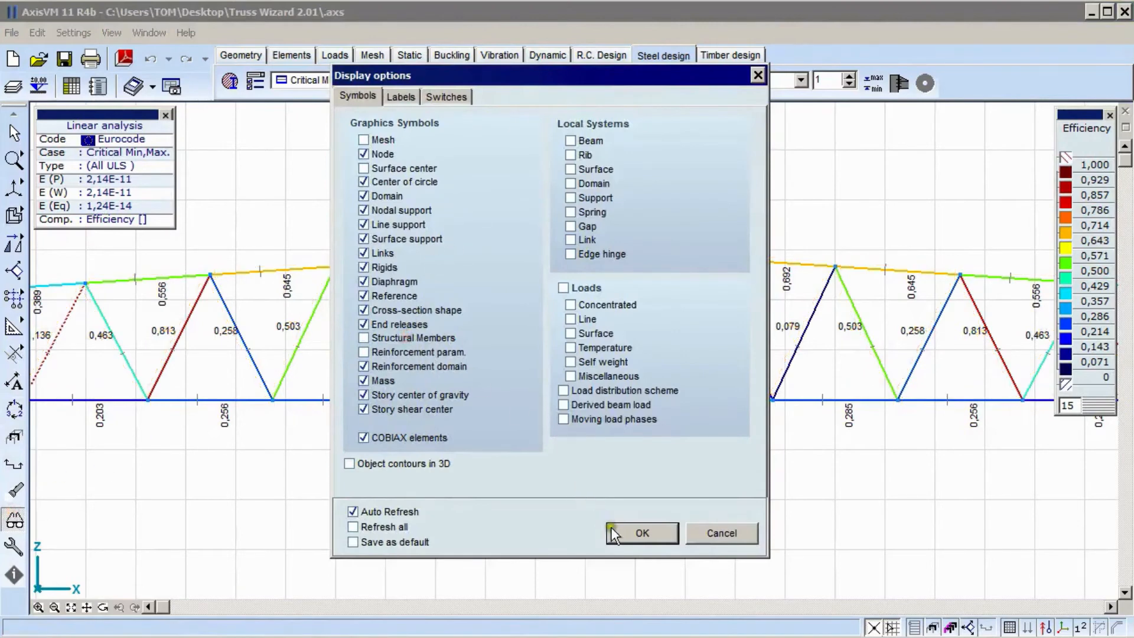
left_click(639, 533)
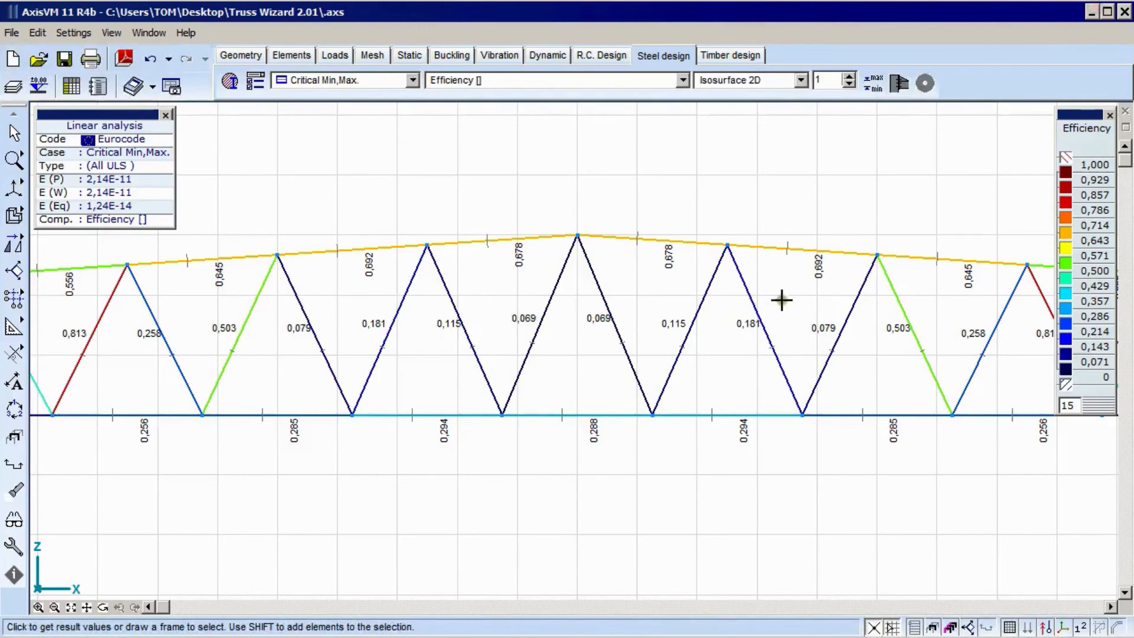
mouse_move(849, 279)
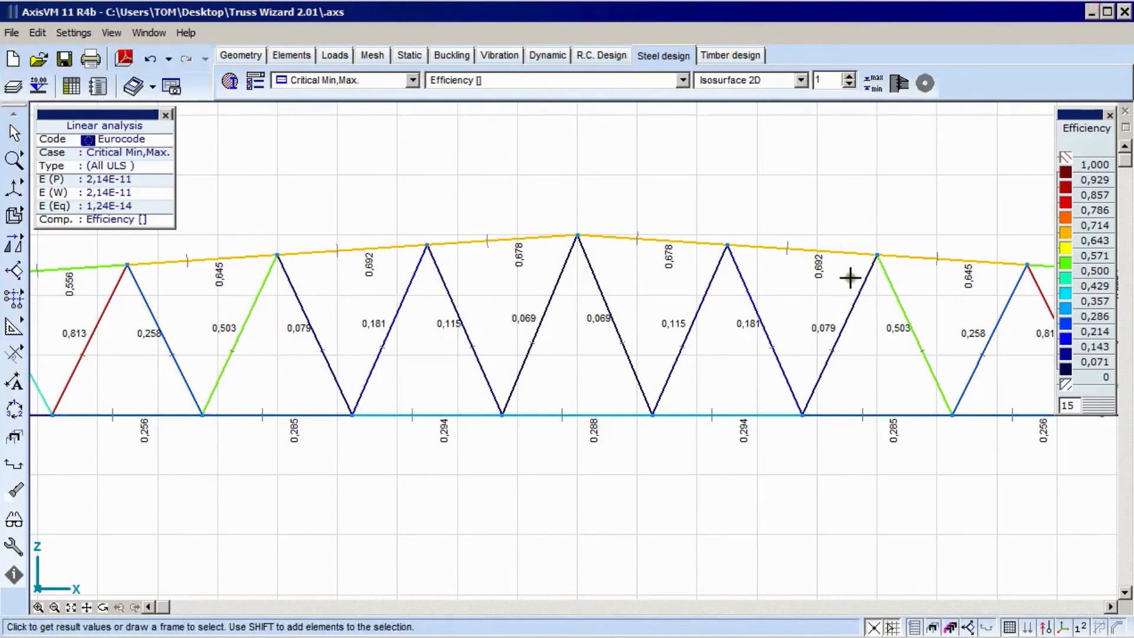
mouse_move(850, 276)
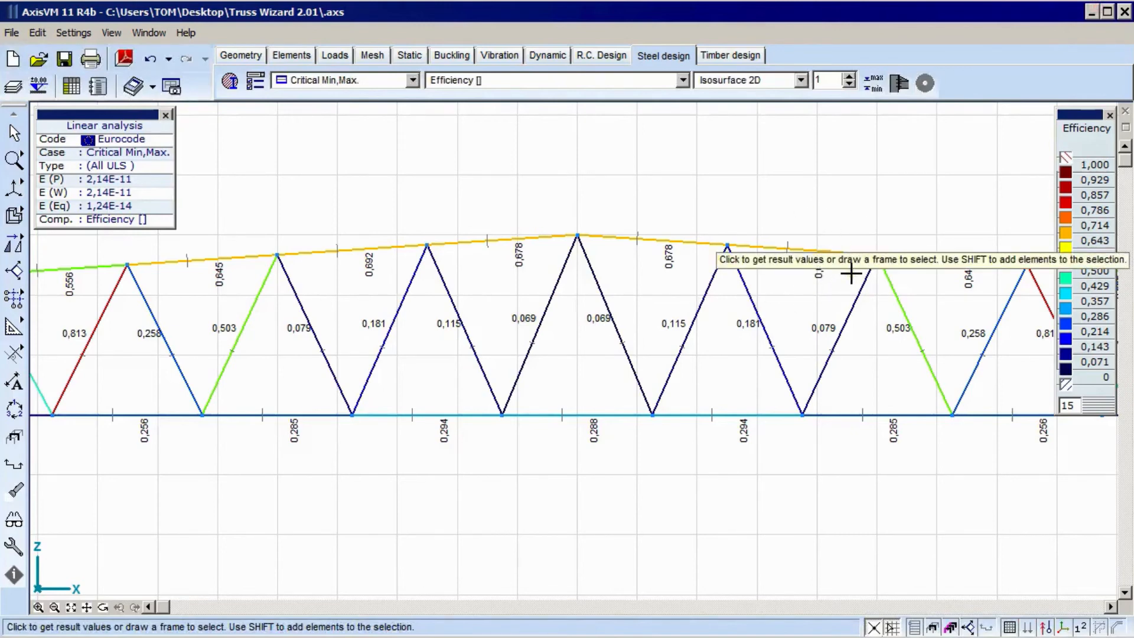
mouse_move(613, 541)
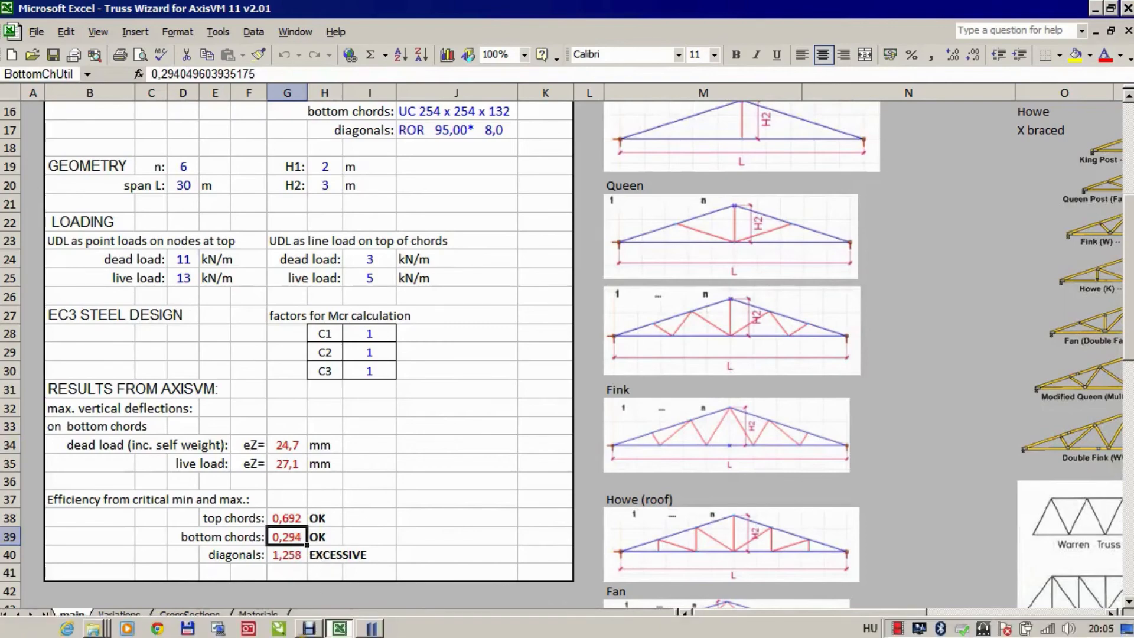
left_click(338, 627)
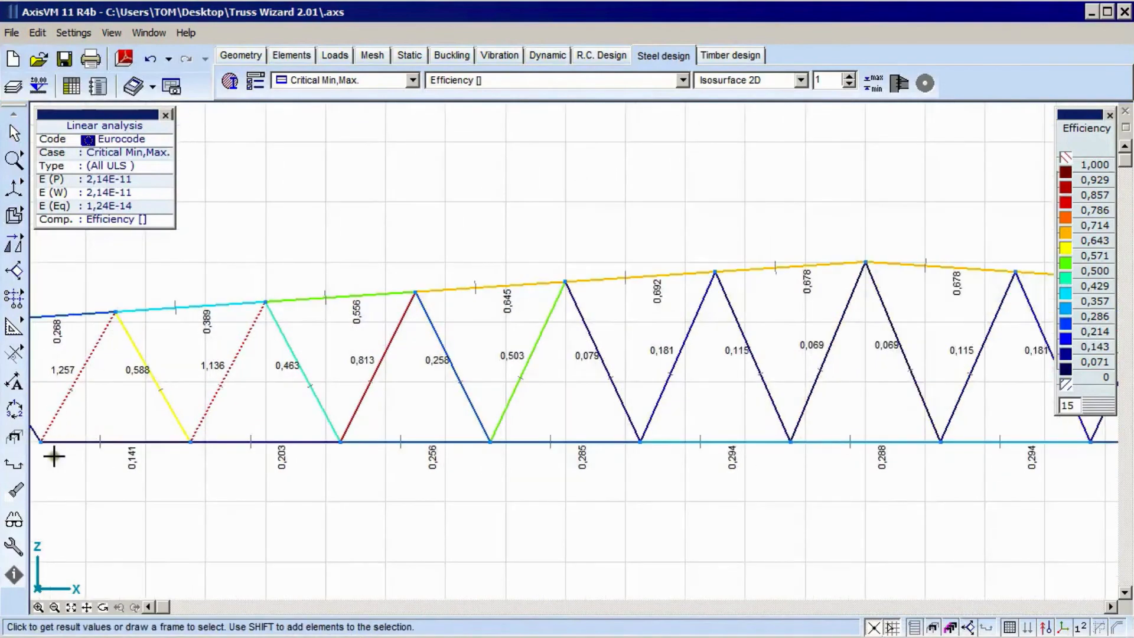
mouse_move(78, 409)
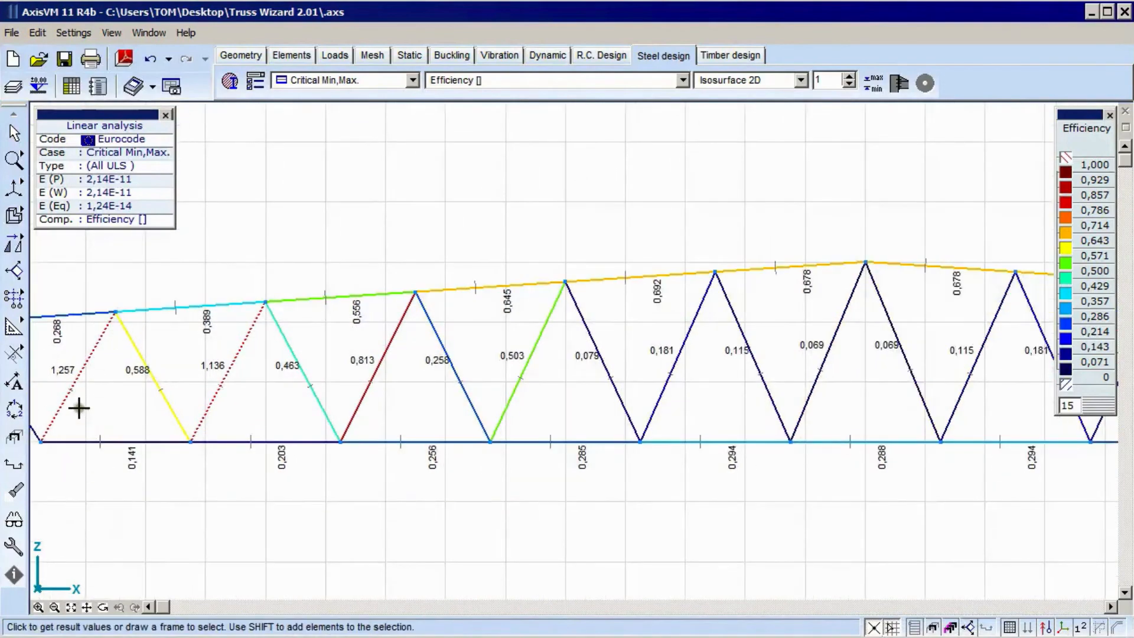
mouse_move(347, 214)
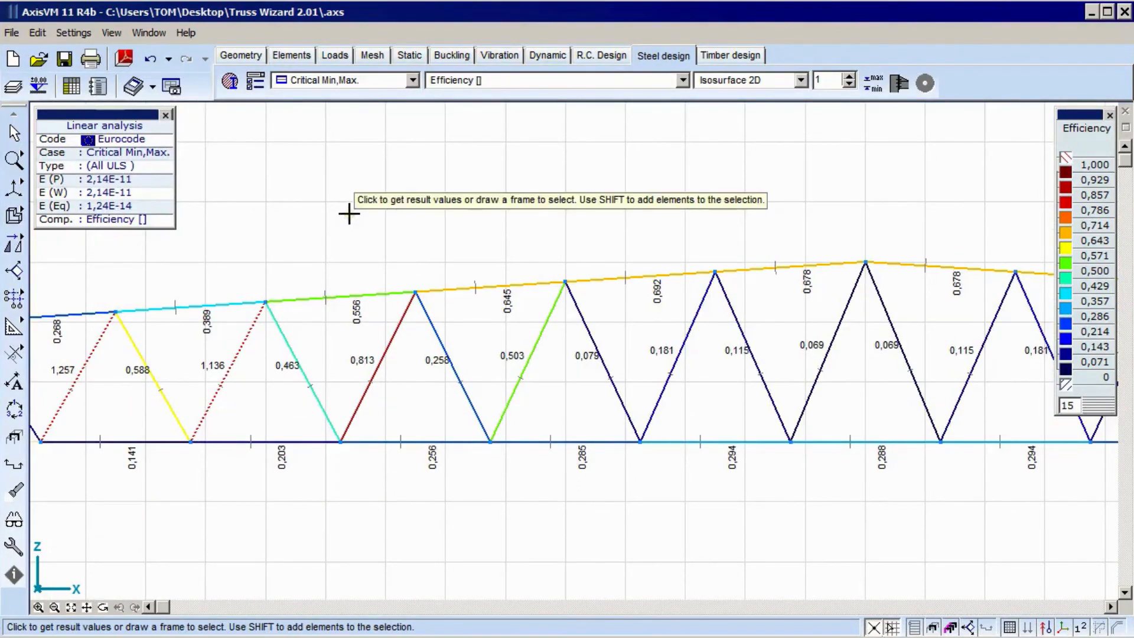
mouse_move(334, 212)
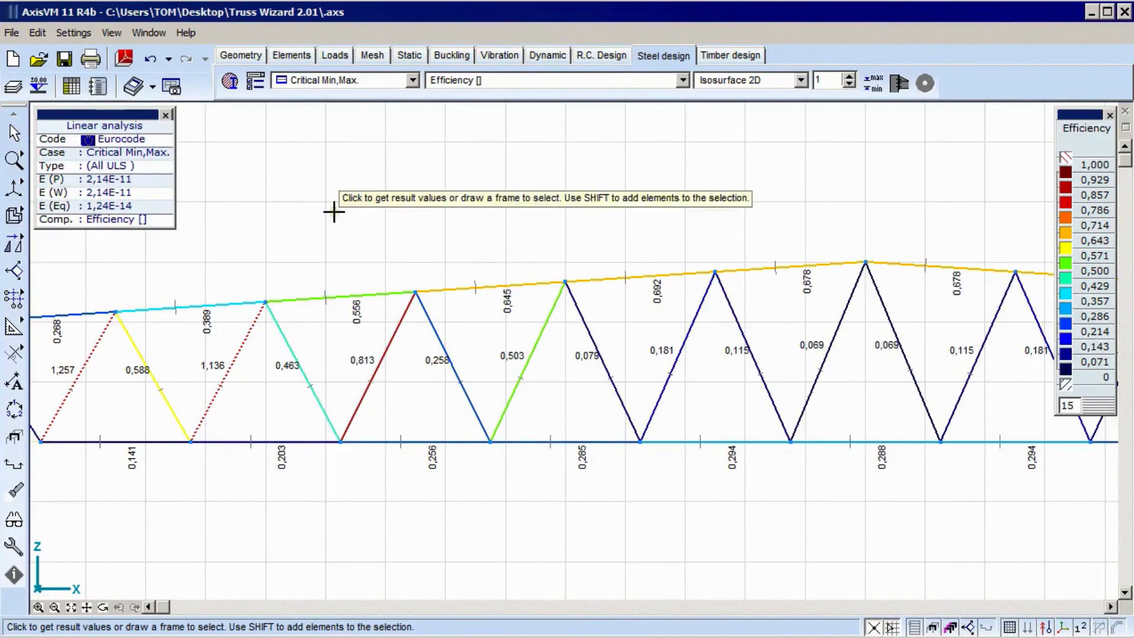